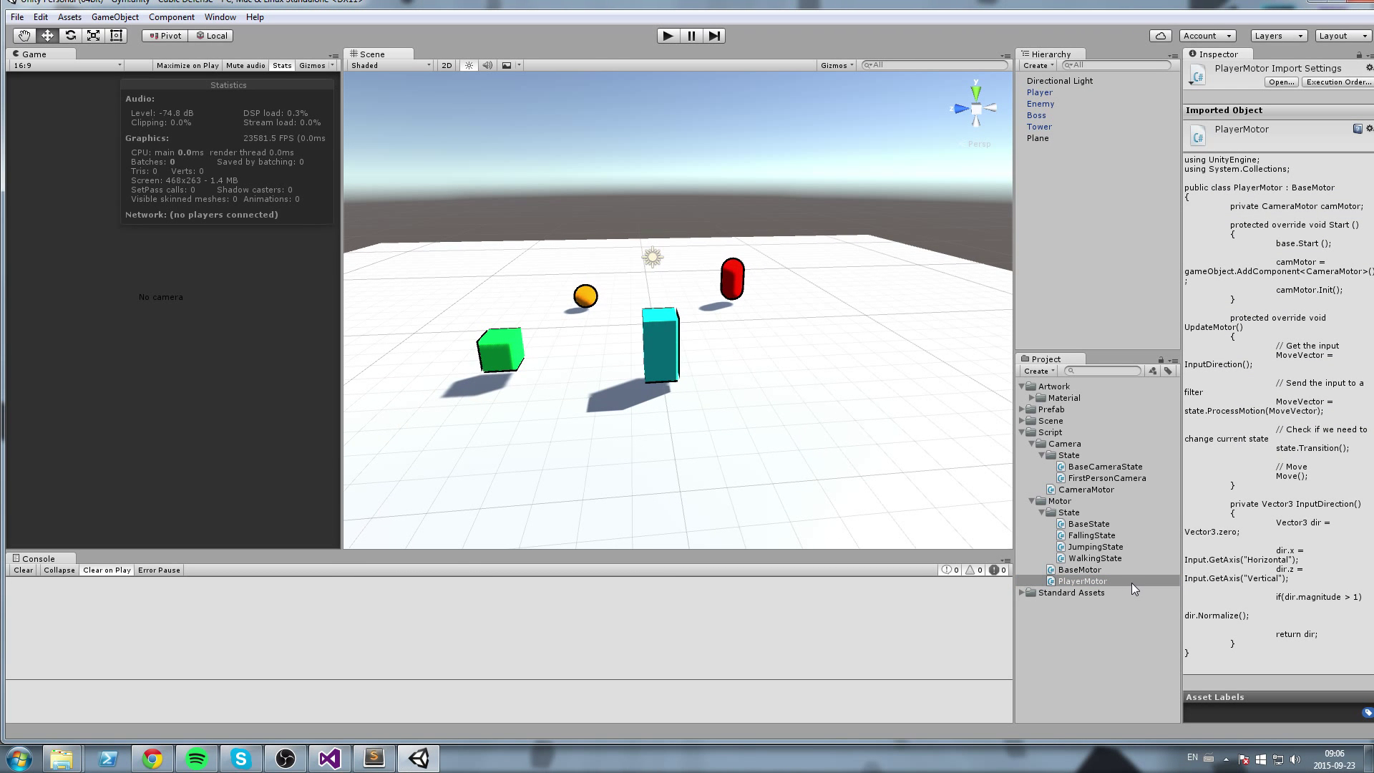
Open the PlayerMotor script from the Project panel in the code editor
double_click(1082, 581)
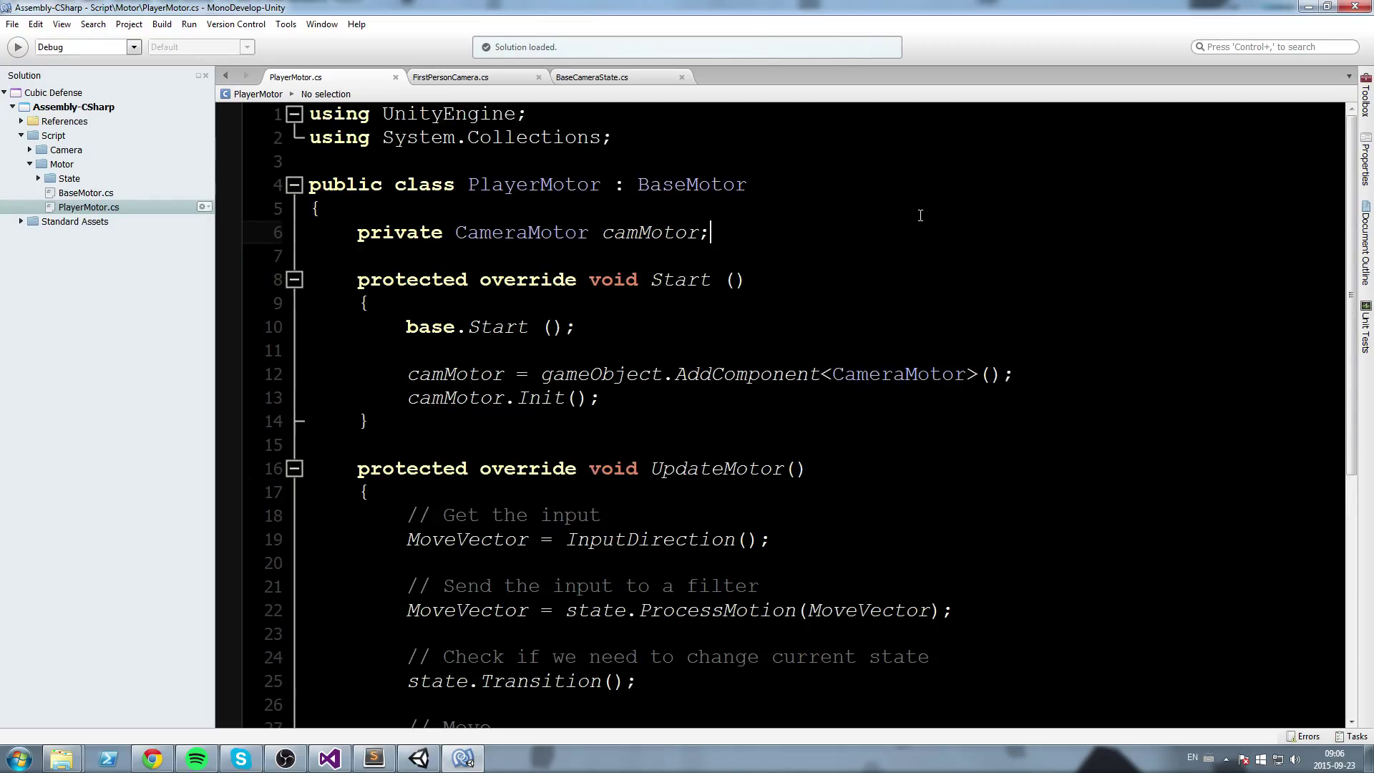
Declare 'private Transform camTransform;' below the camMotor field
type("private")
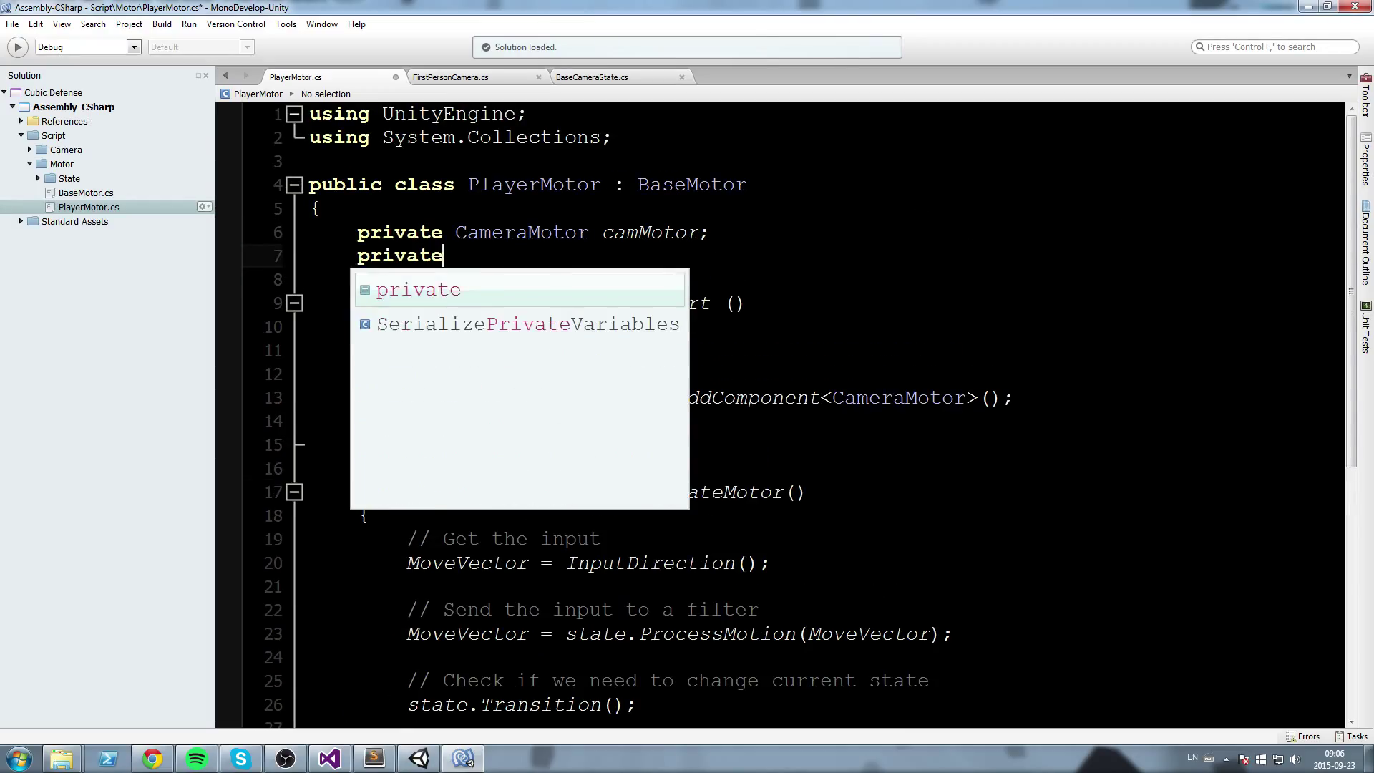
type("Transform")
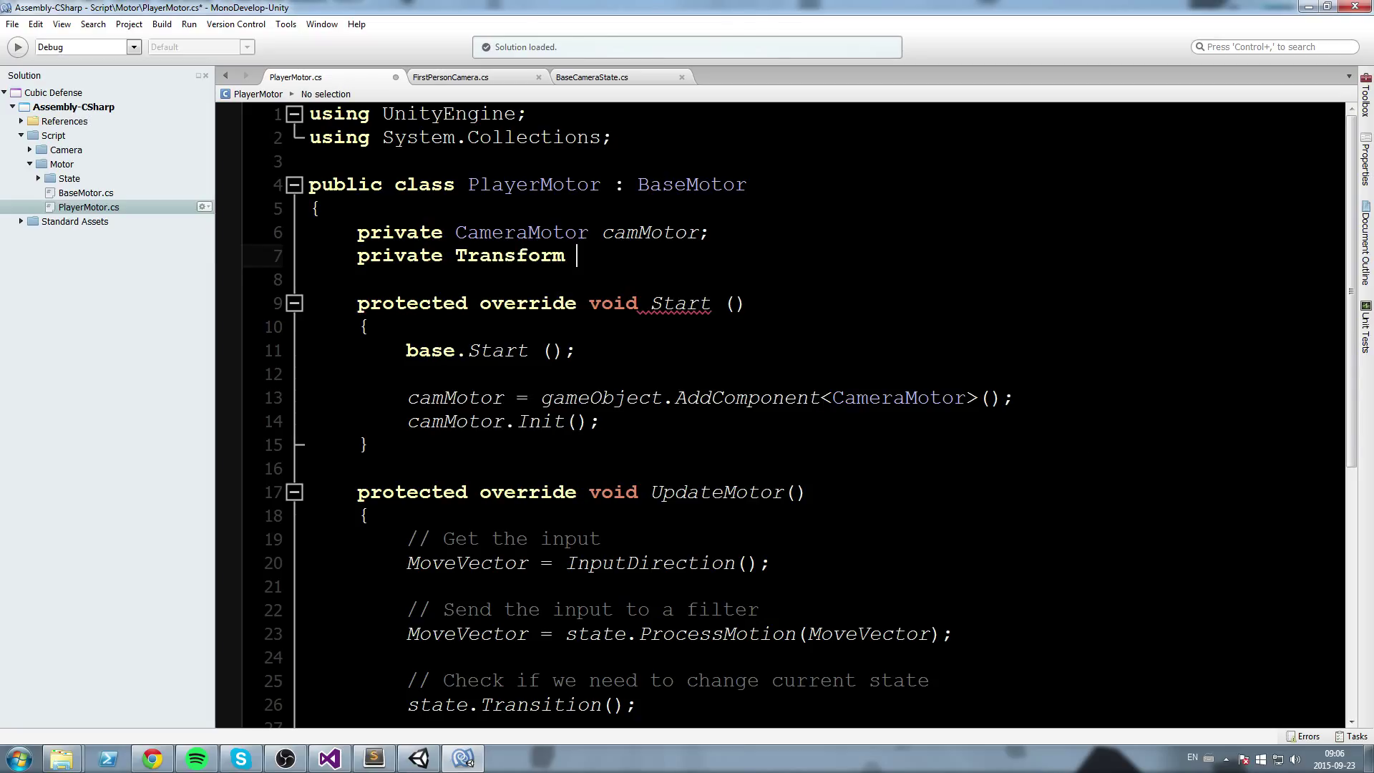
type("camTrans")
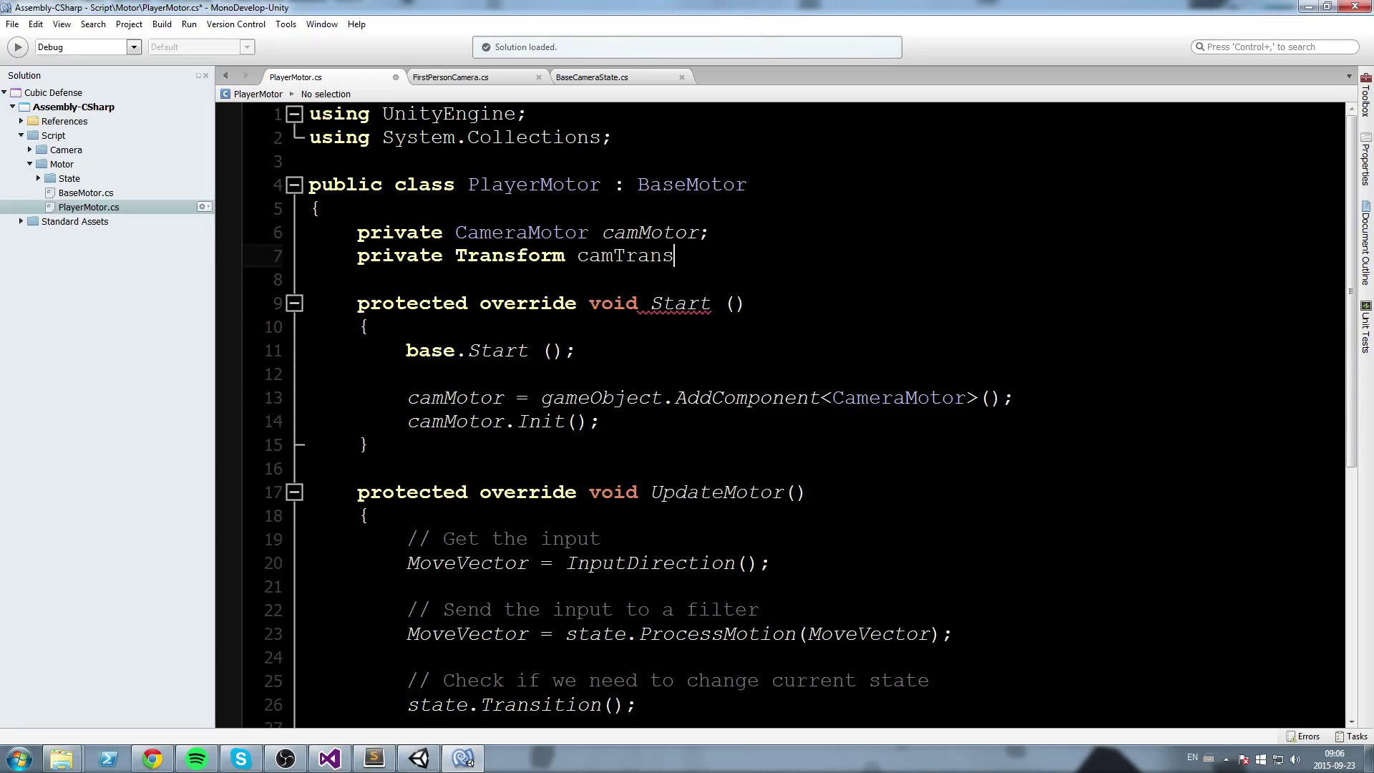
type("form;")
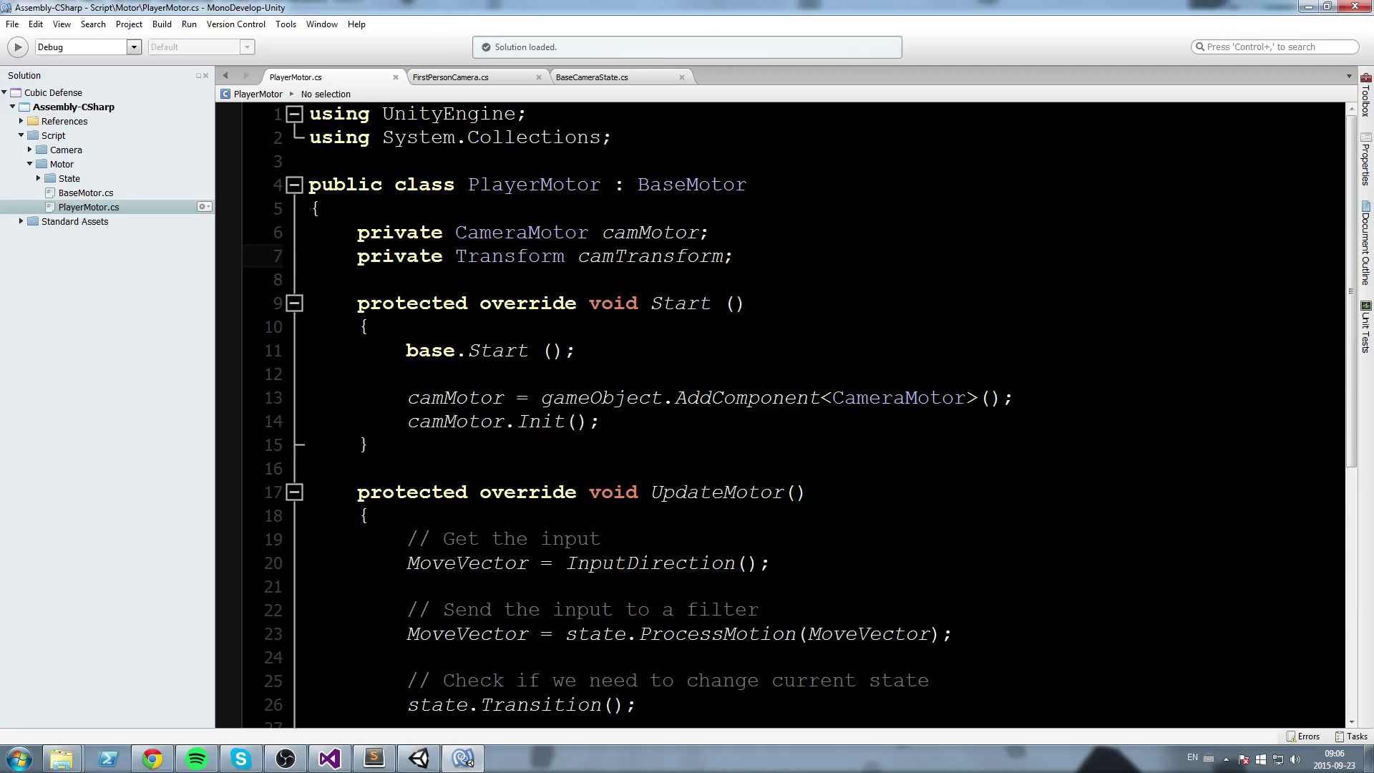
Begin 'camTransform = camMotor.' on a new line at the end of Start
double_click(648, 256)
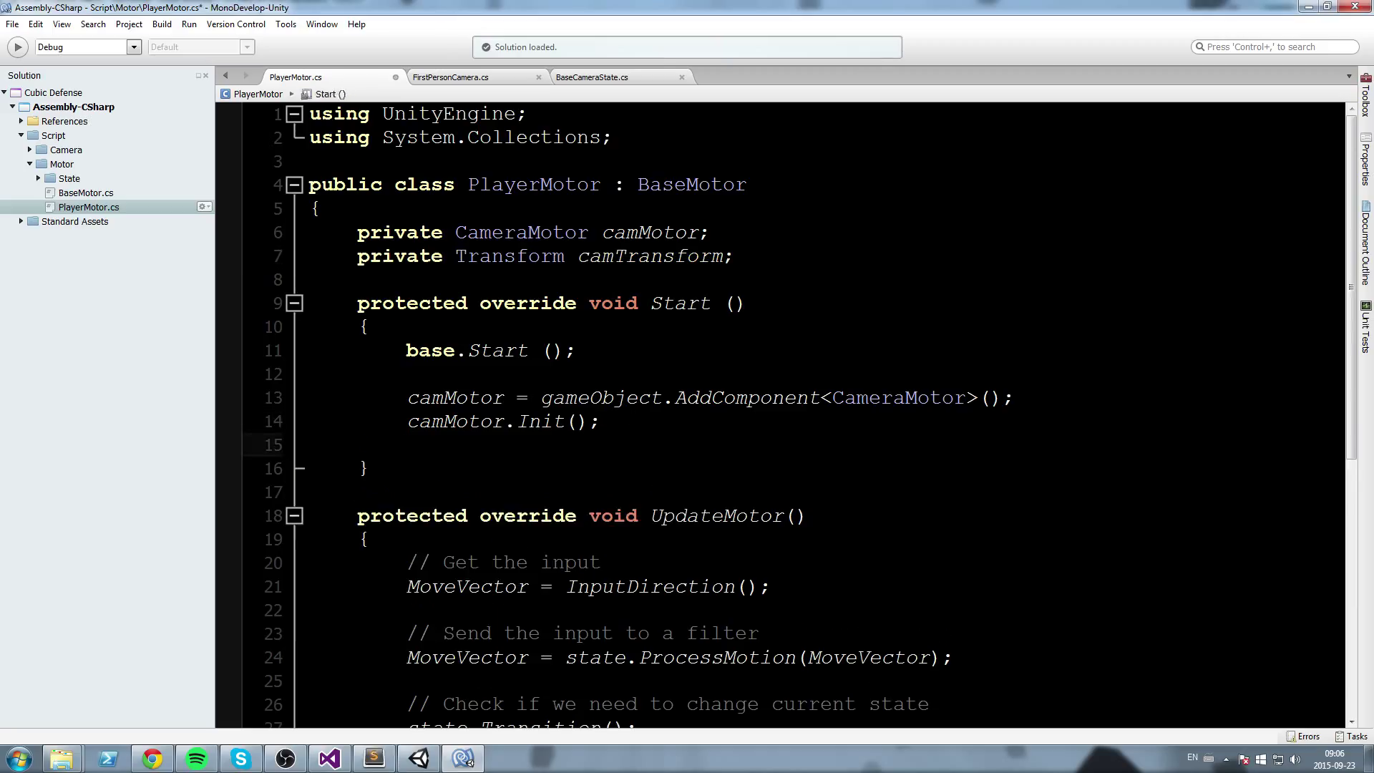
type("camTransform")
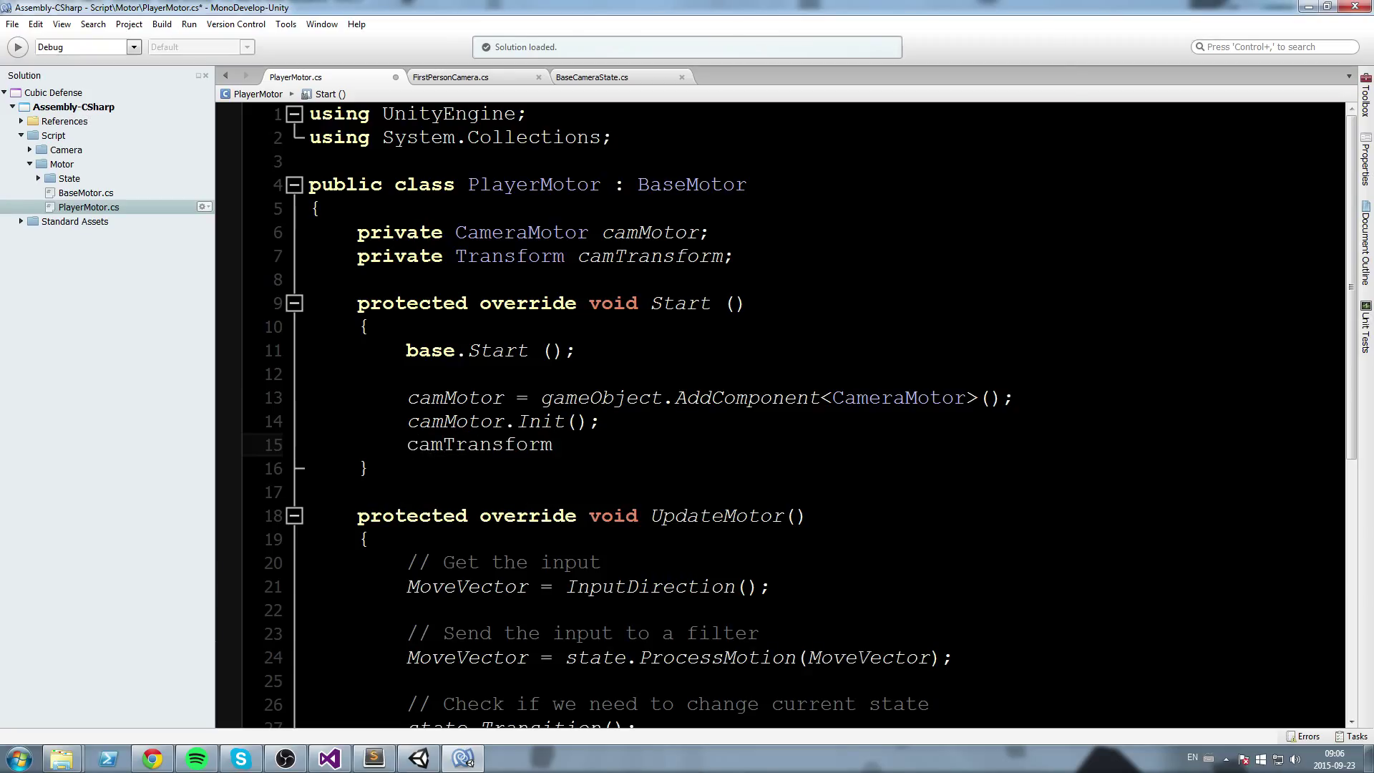
type("= camMotor.")
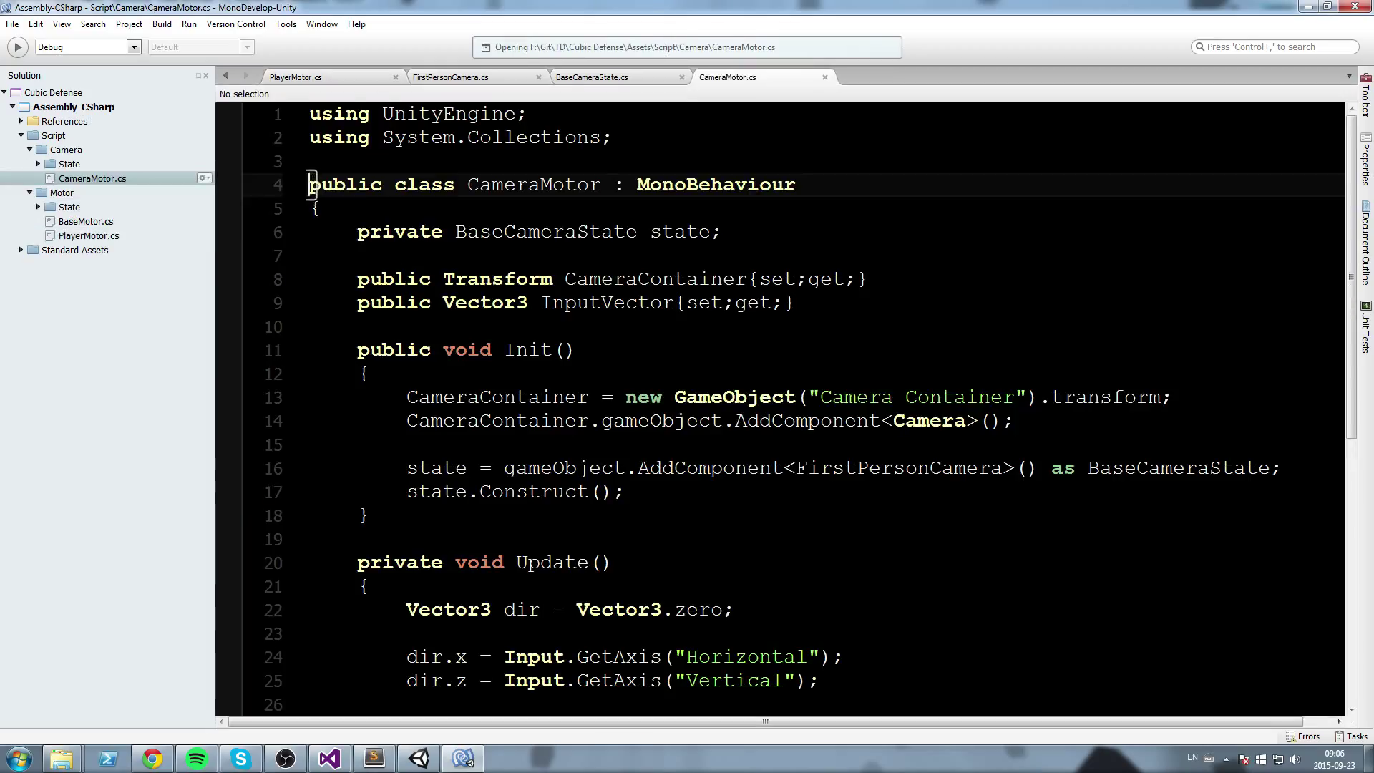
Copy CameraContainer from CameraMotor.cs to complete 'camTransform = camMotor.CameraContainer;'
double_click(656, 279)
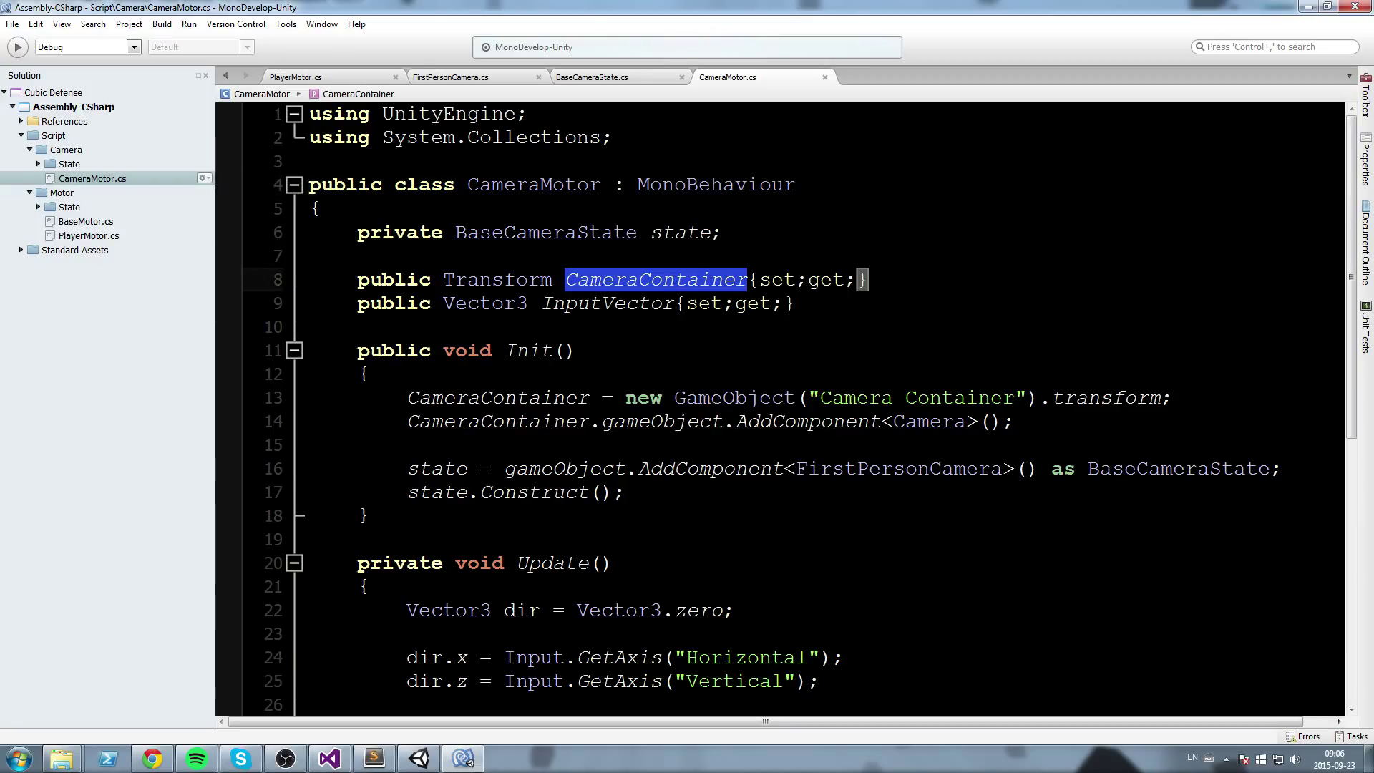
left_click(675, 279)
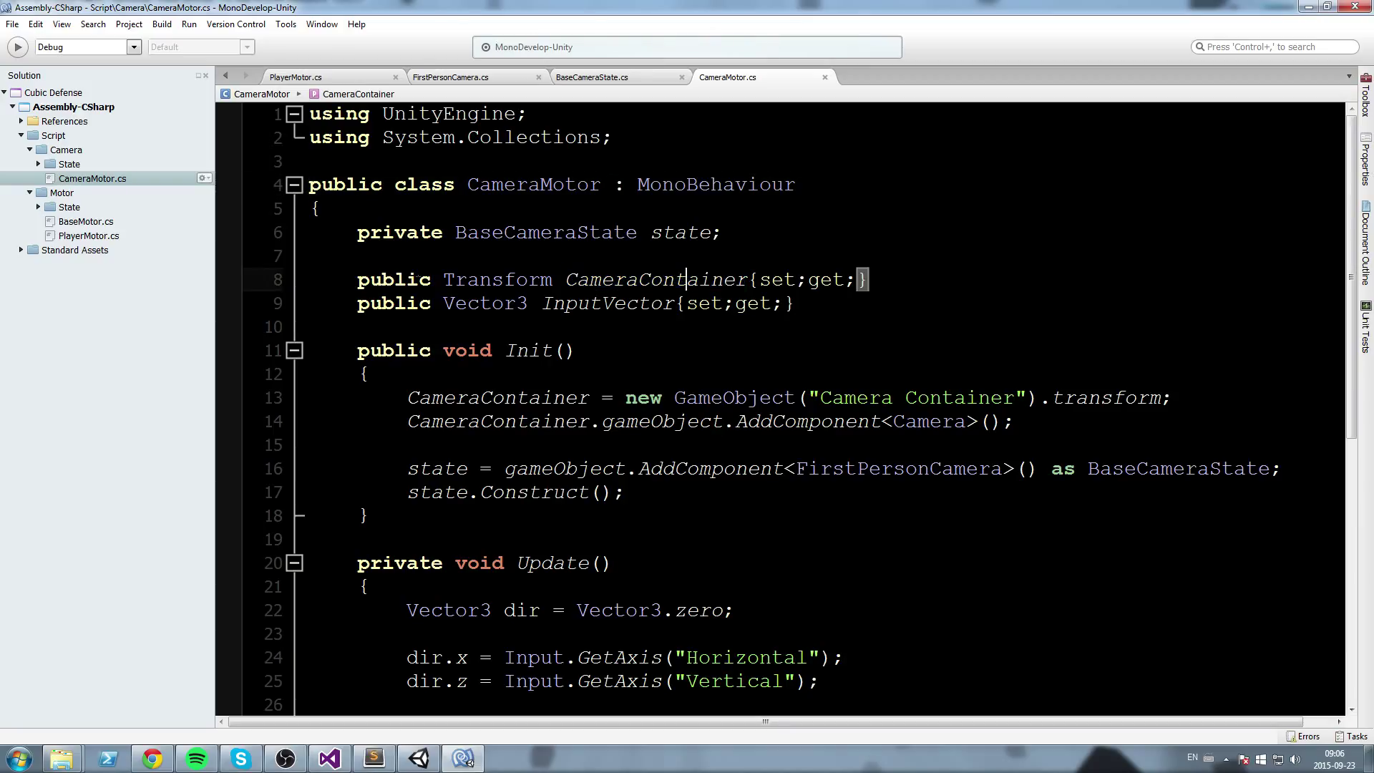
double_click(654, 279)
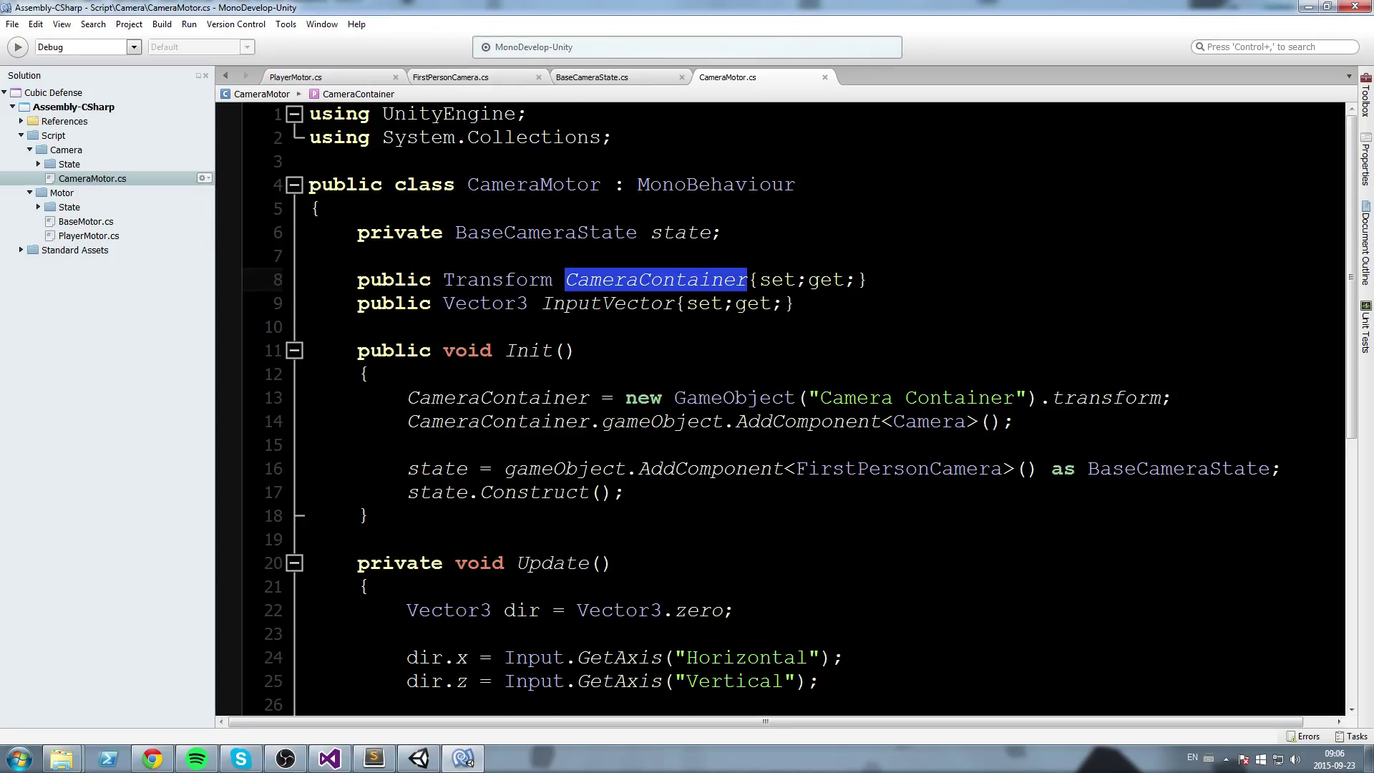
left_click(309, 76)
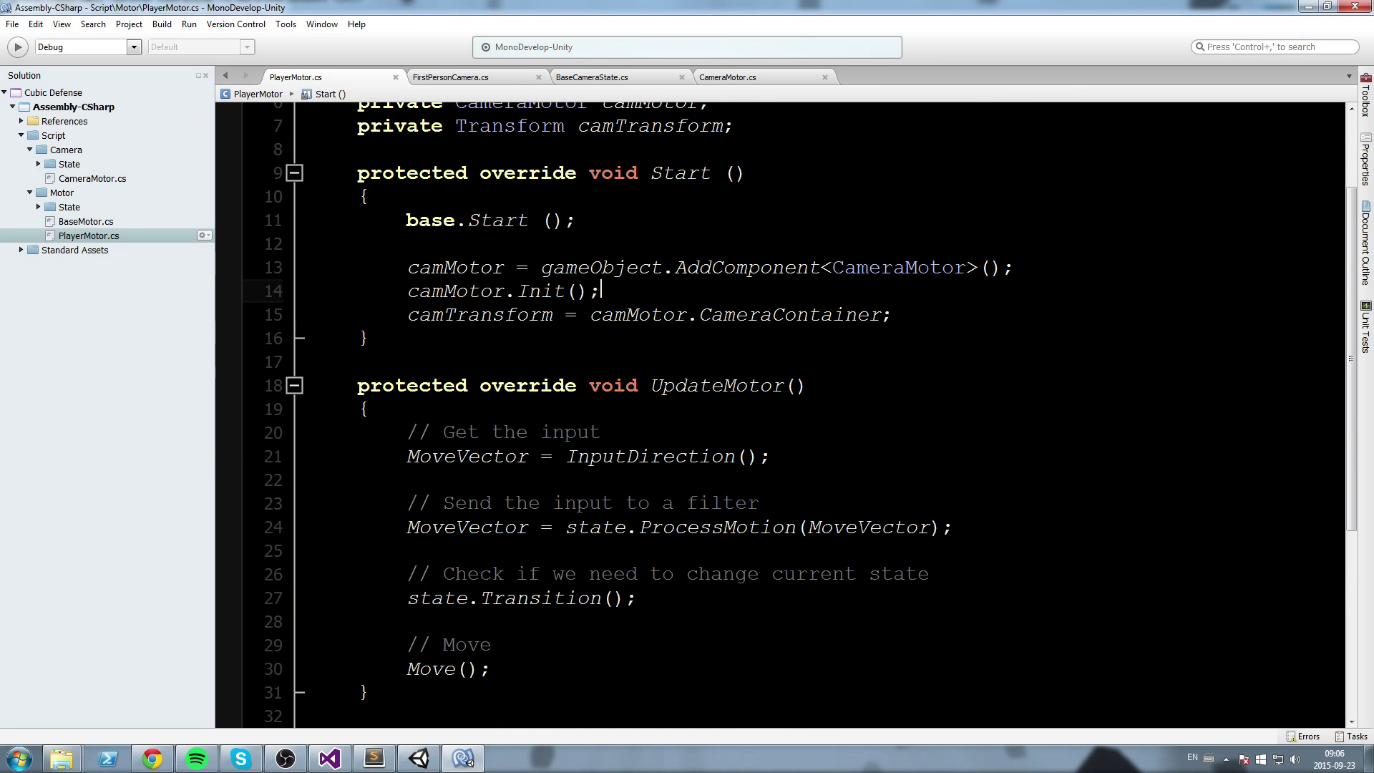
Add the signature 'private Vector3 RotateWithView(Vector3 input)' below InputDirection
scroll("down", 3)
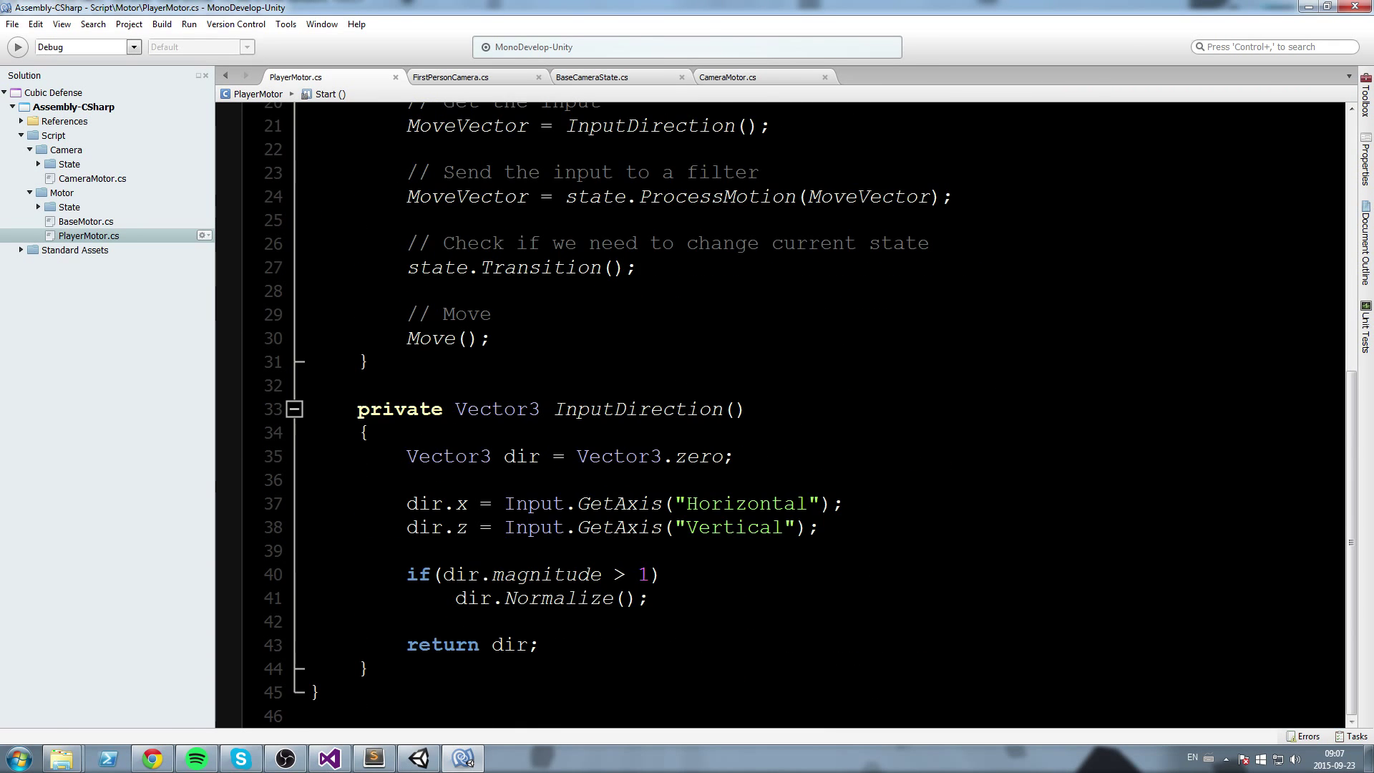
type("private Vector3")
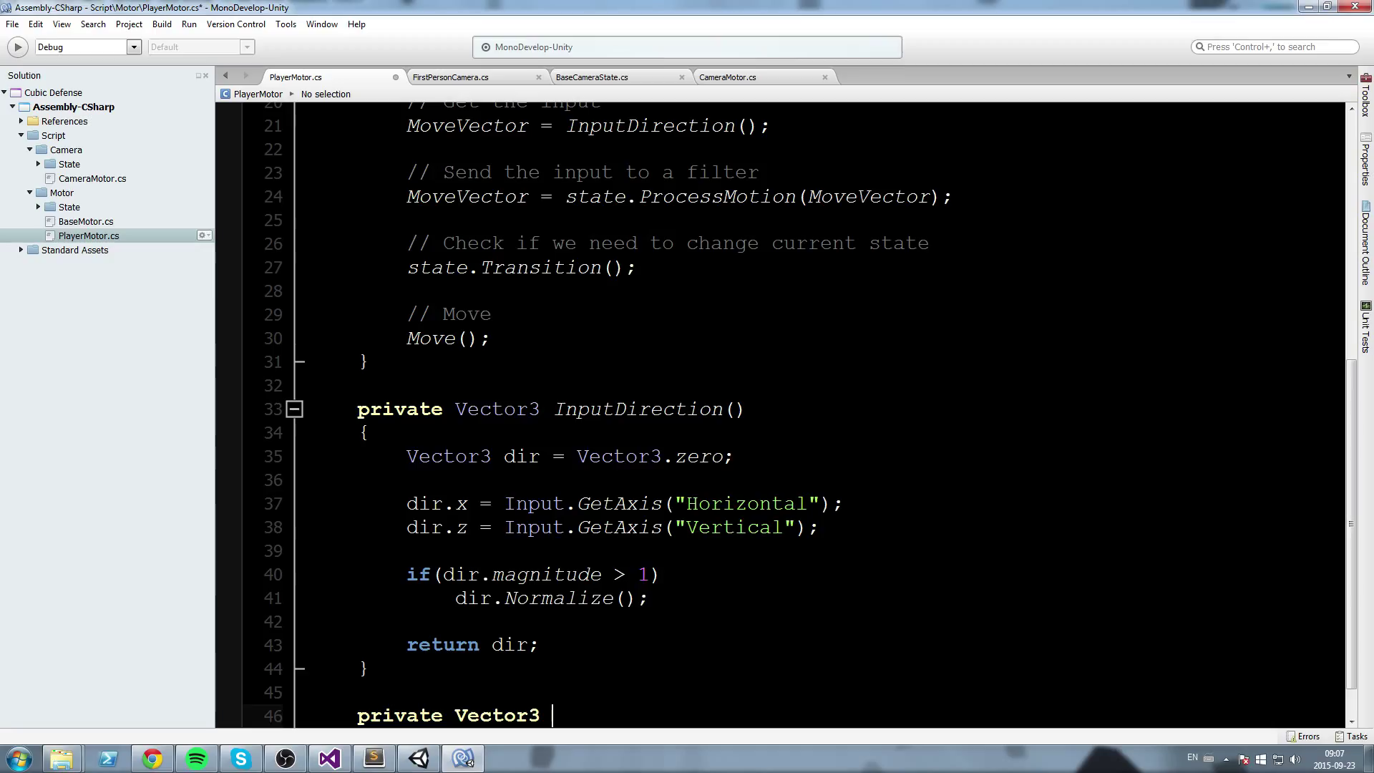
type("RotateWithView(")
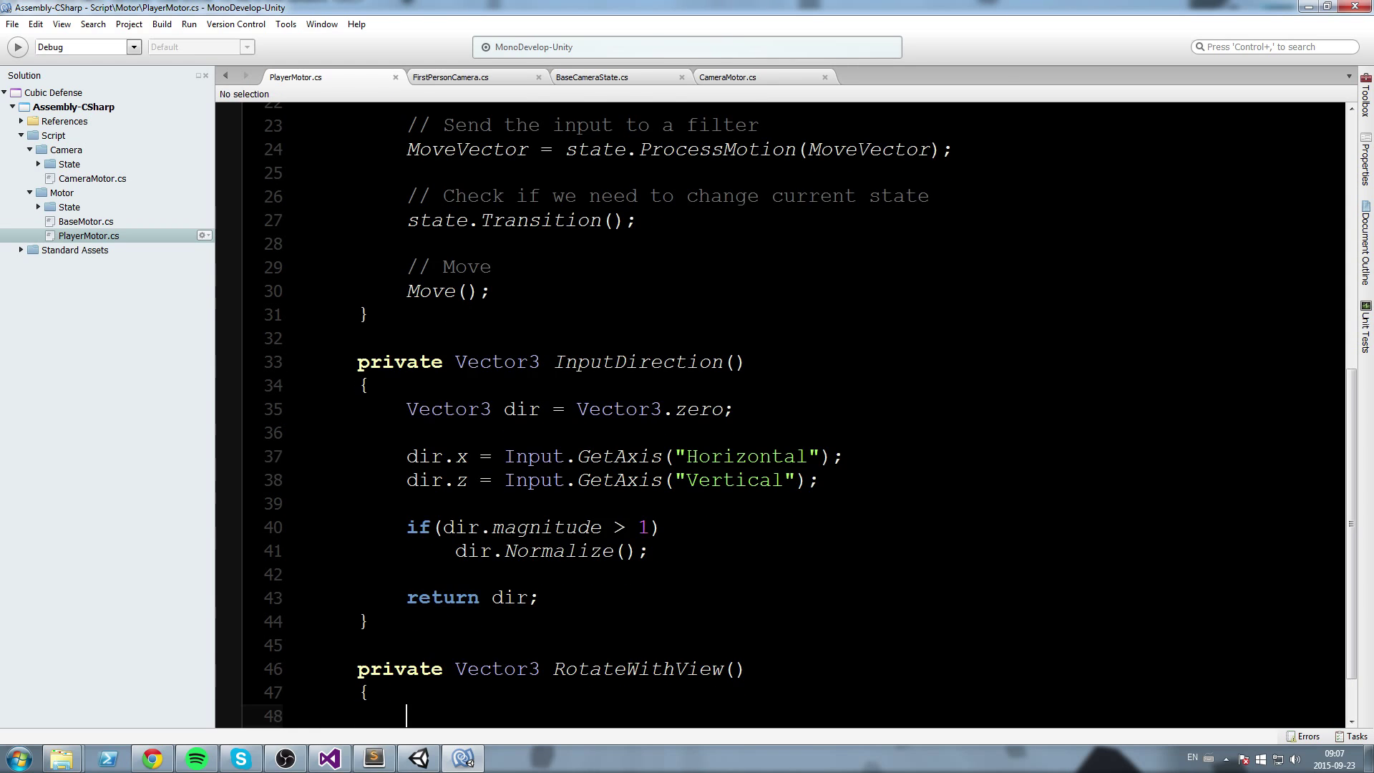
type("V(")
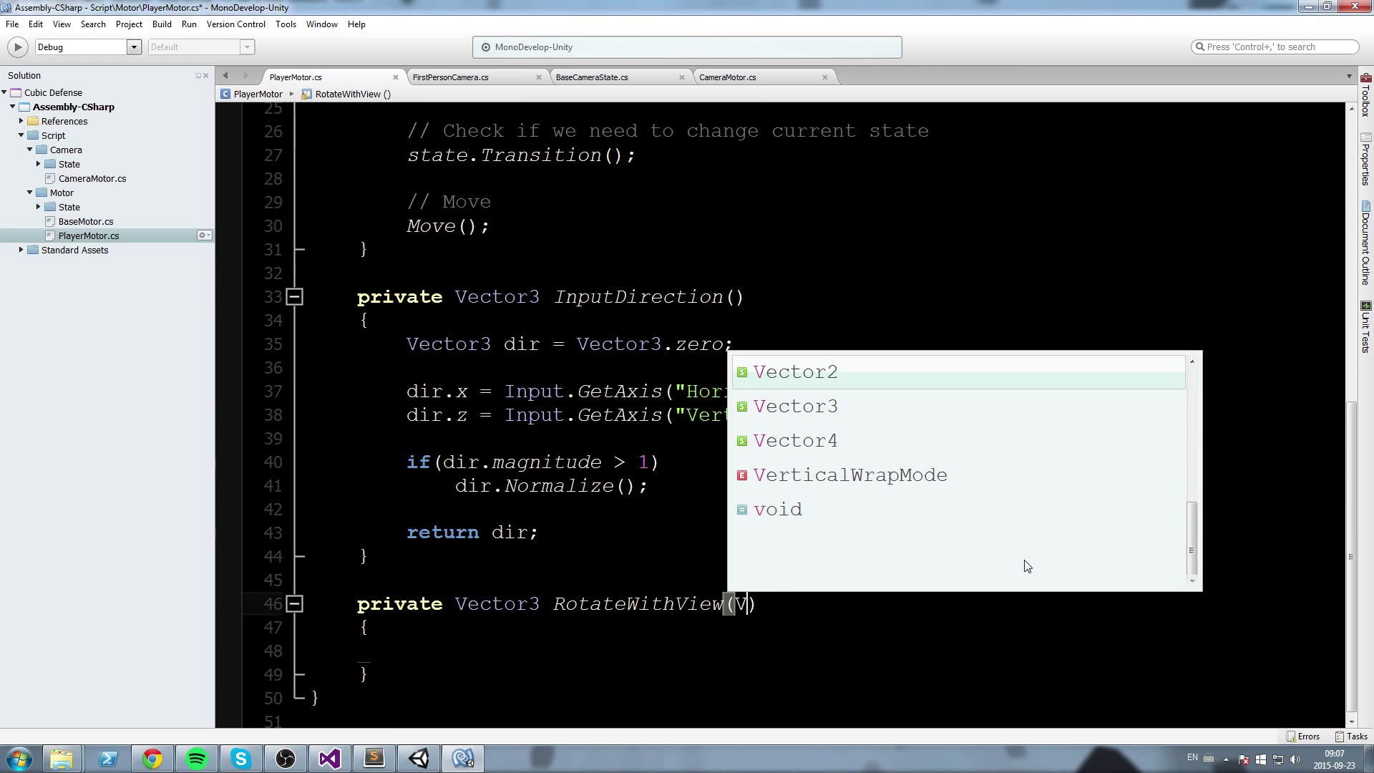
type("Vector3 input")
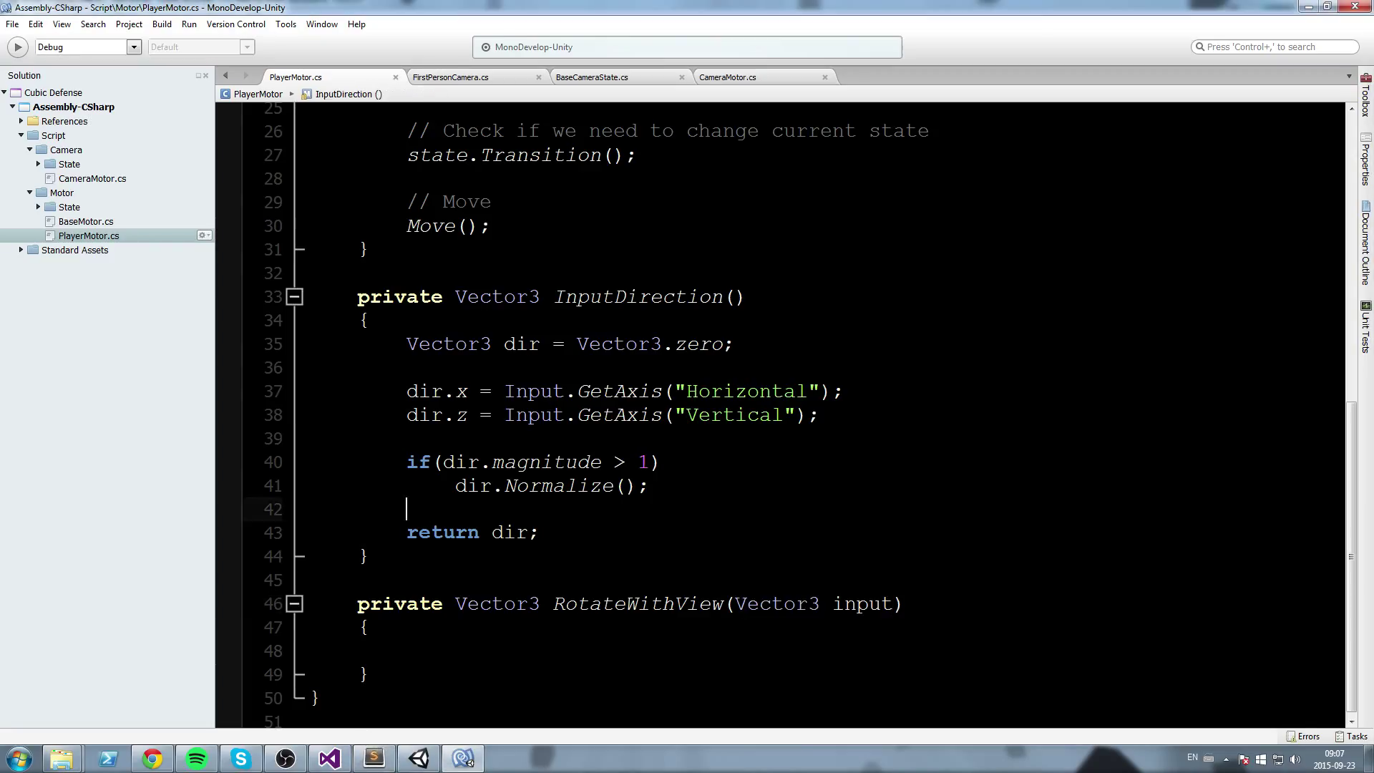
Write 'Vector3 dir = camTransform.TransformDirection(input);' inside RotateWithView
left_click(407, 650)
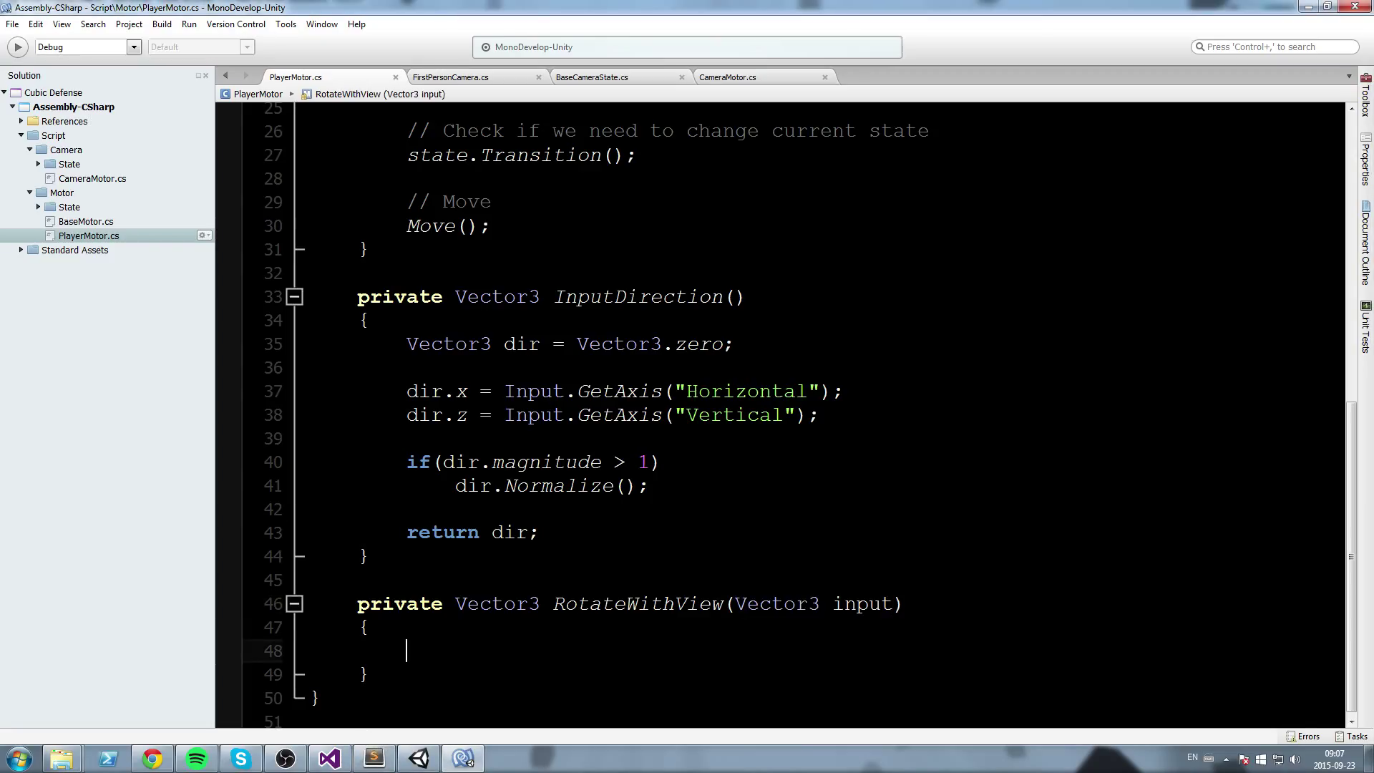
type("Vector3 dir =")
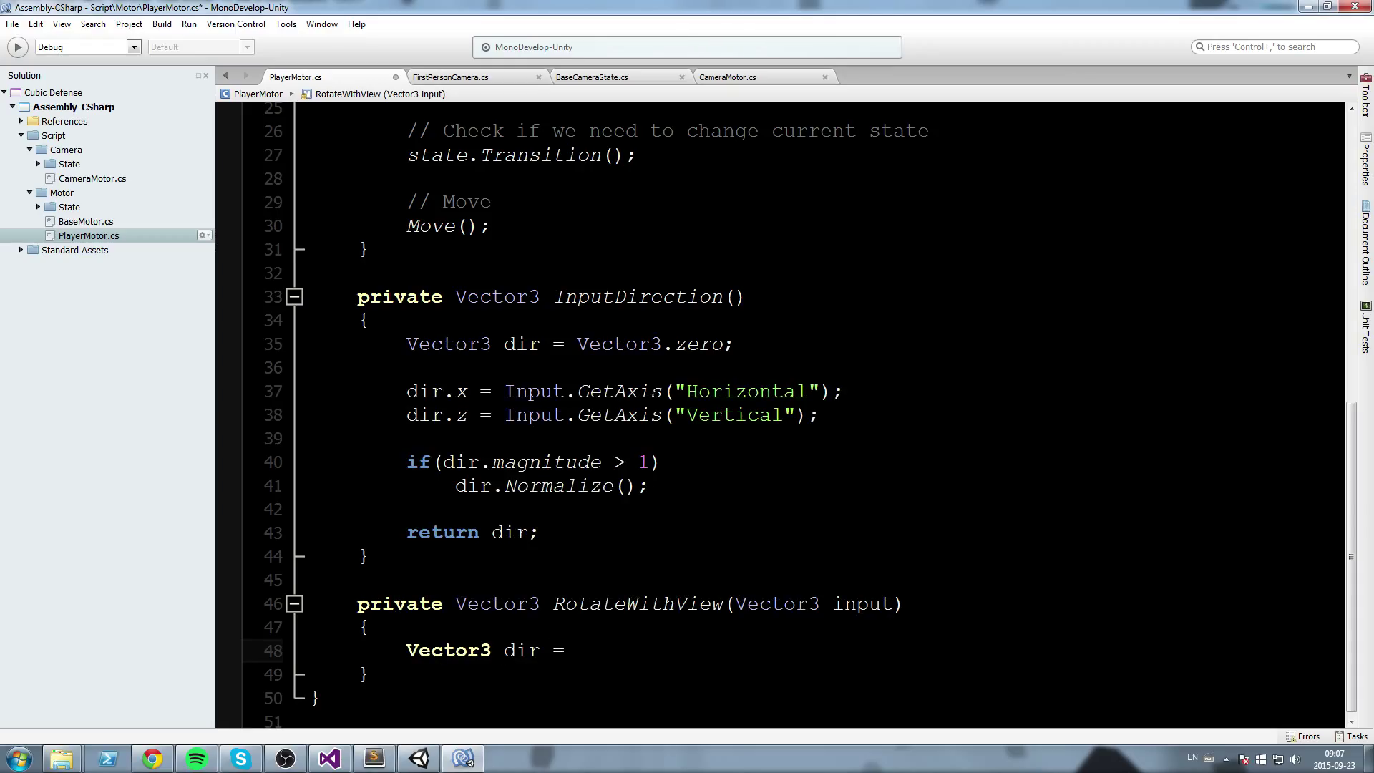
type("camTransform")
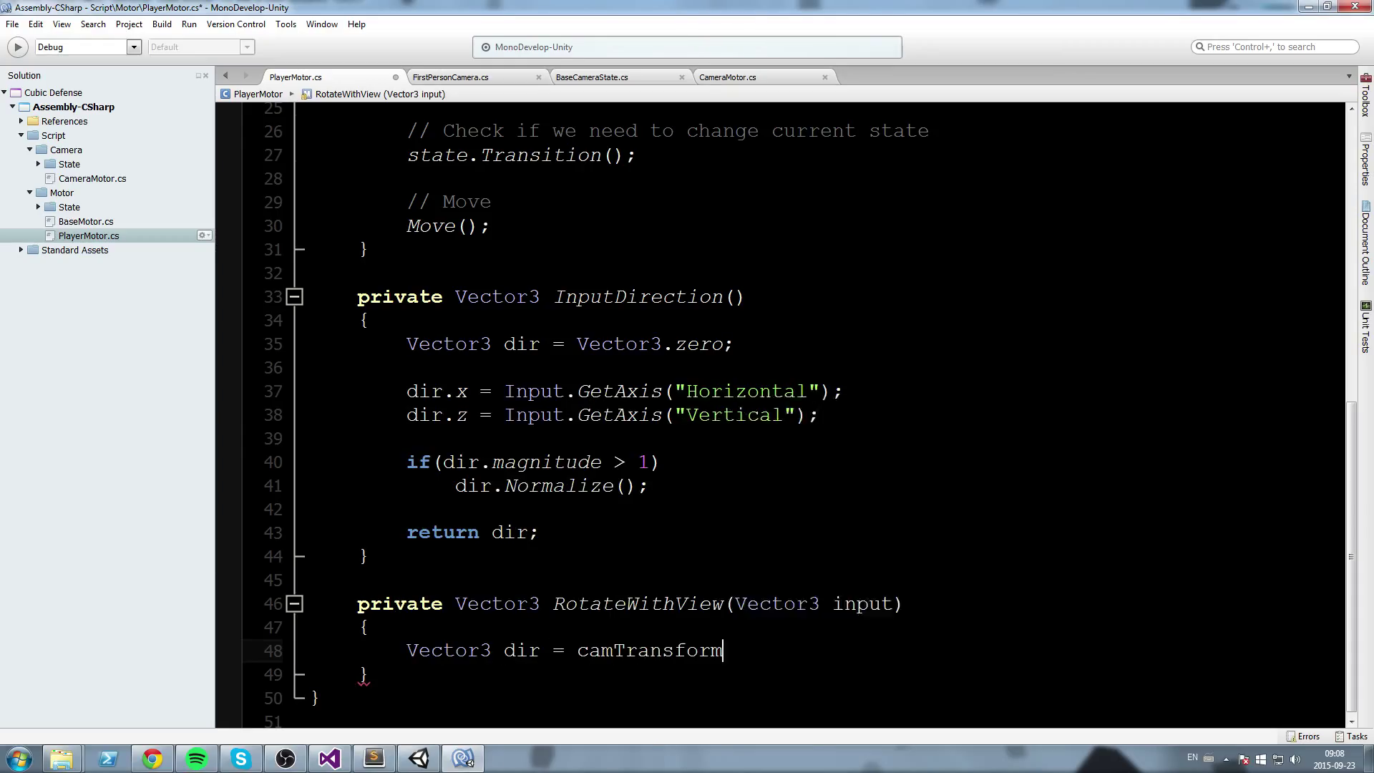
type(".TransformDirection(")
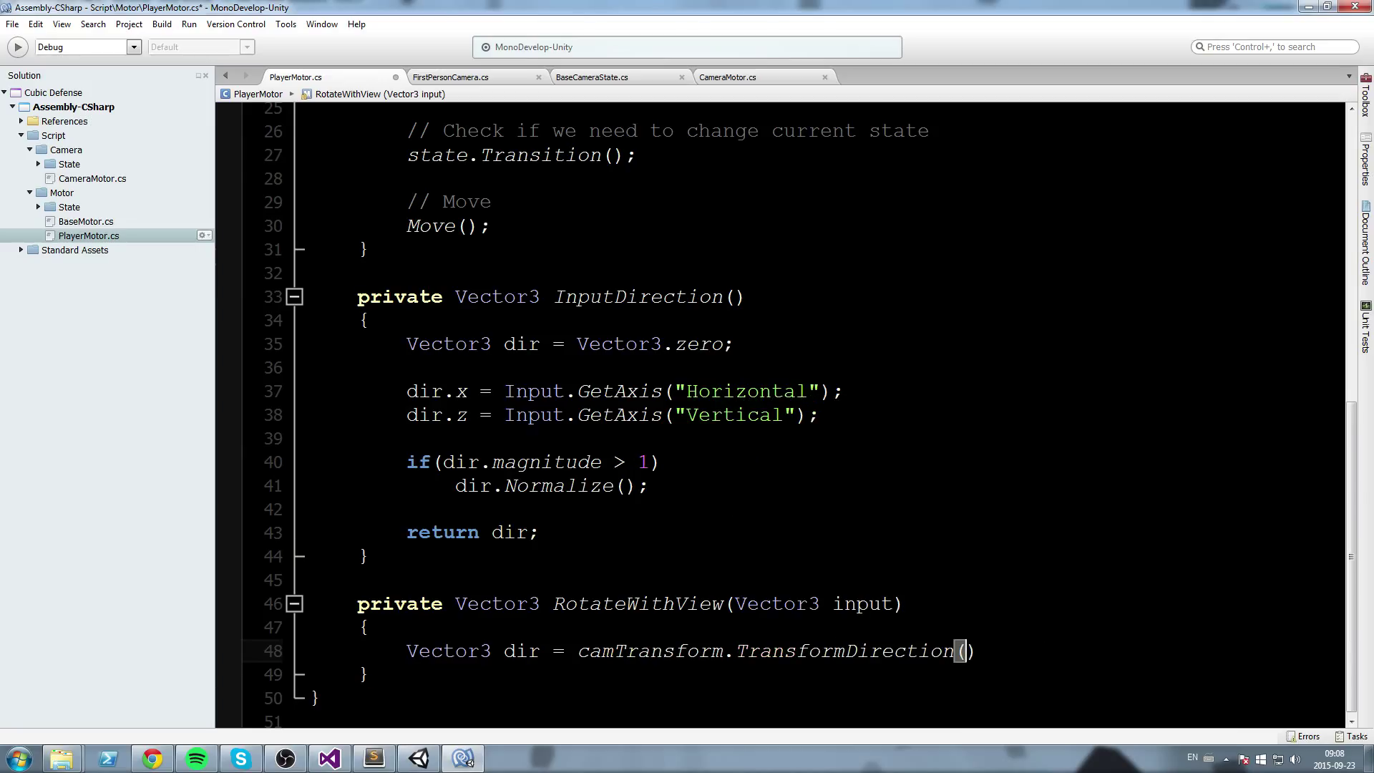
type("input")
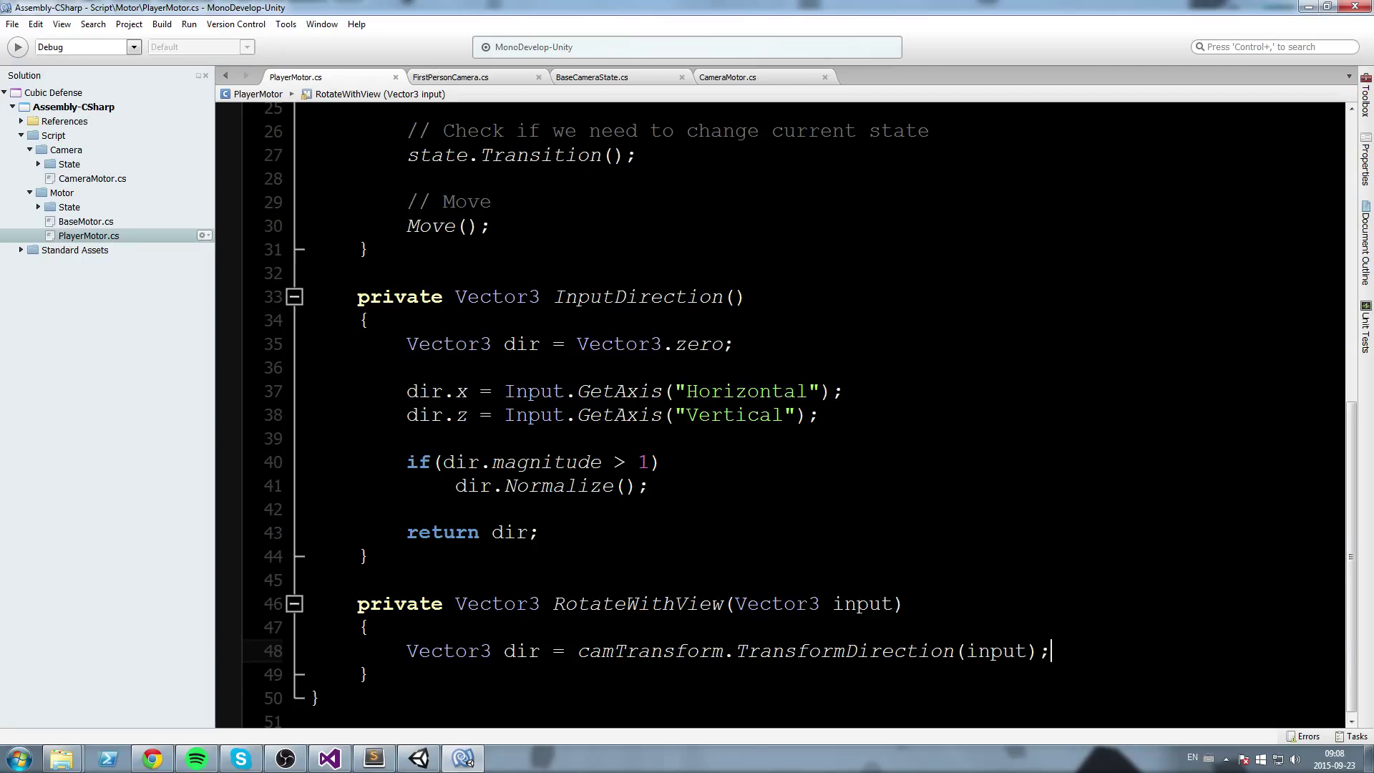
key("Enter")
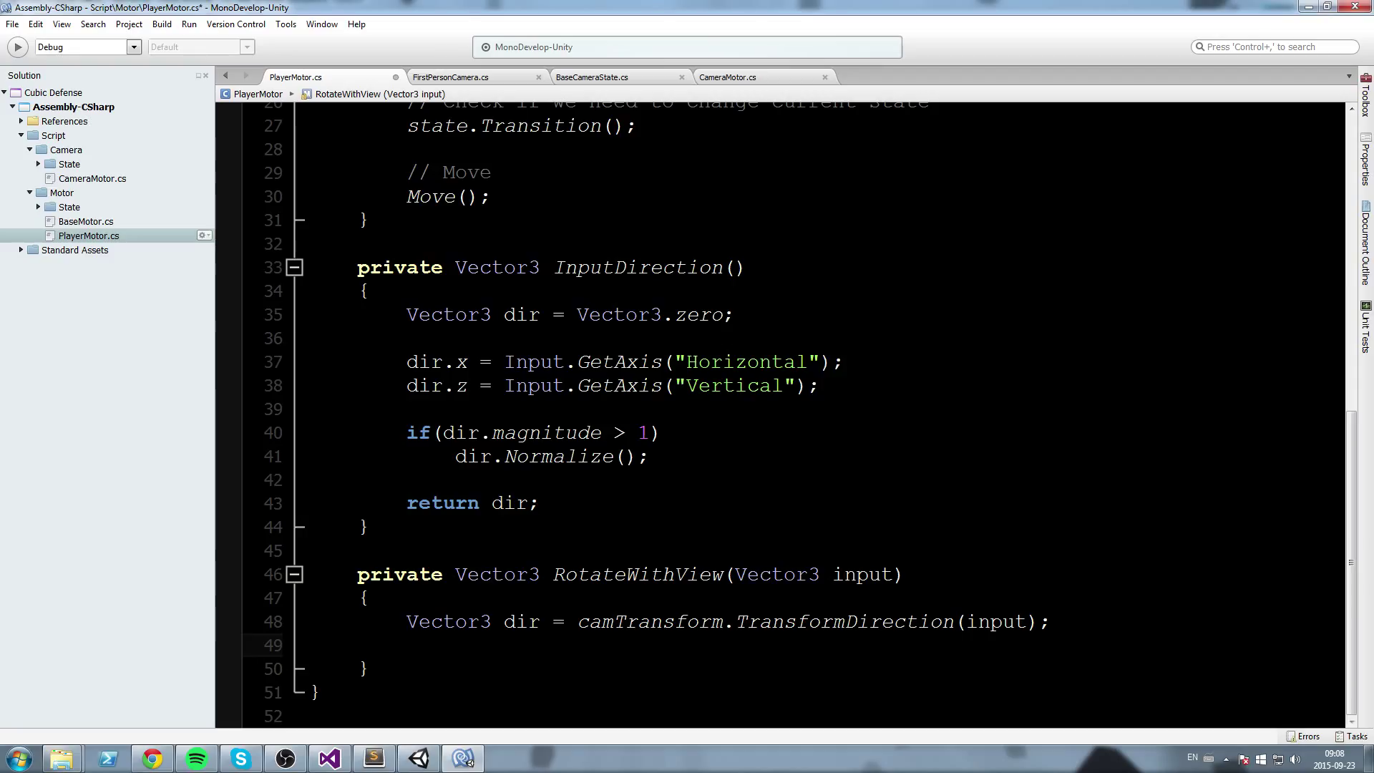
Flatten the direction with 'dir.Set(dir.x, 0, dir.z);'
type("dir.Set(")
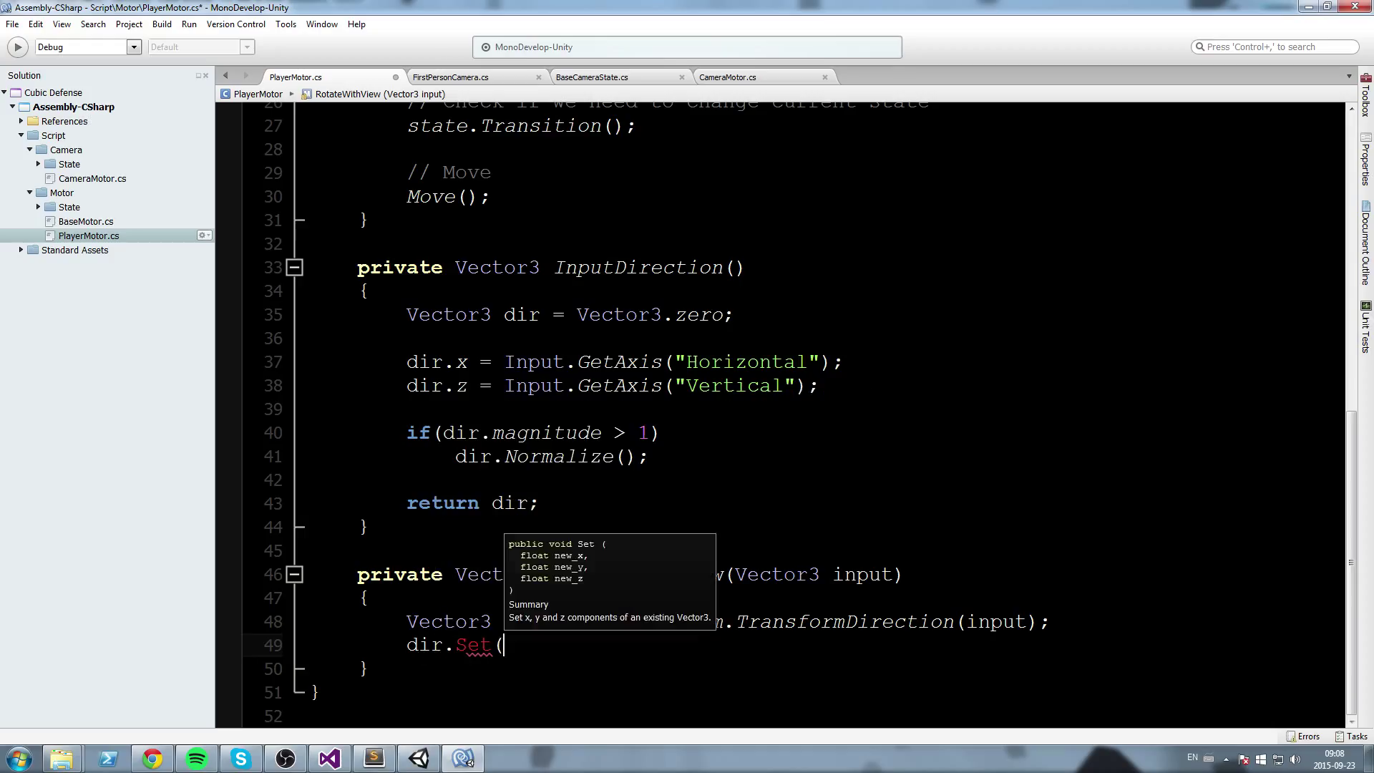
type("dir.x")
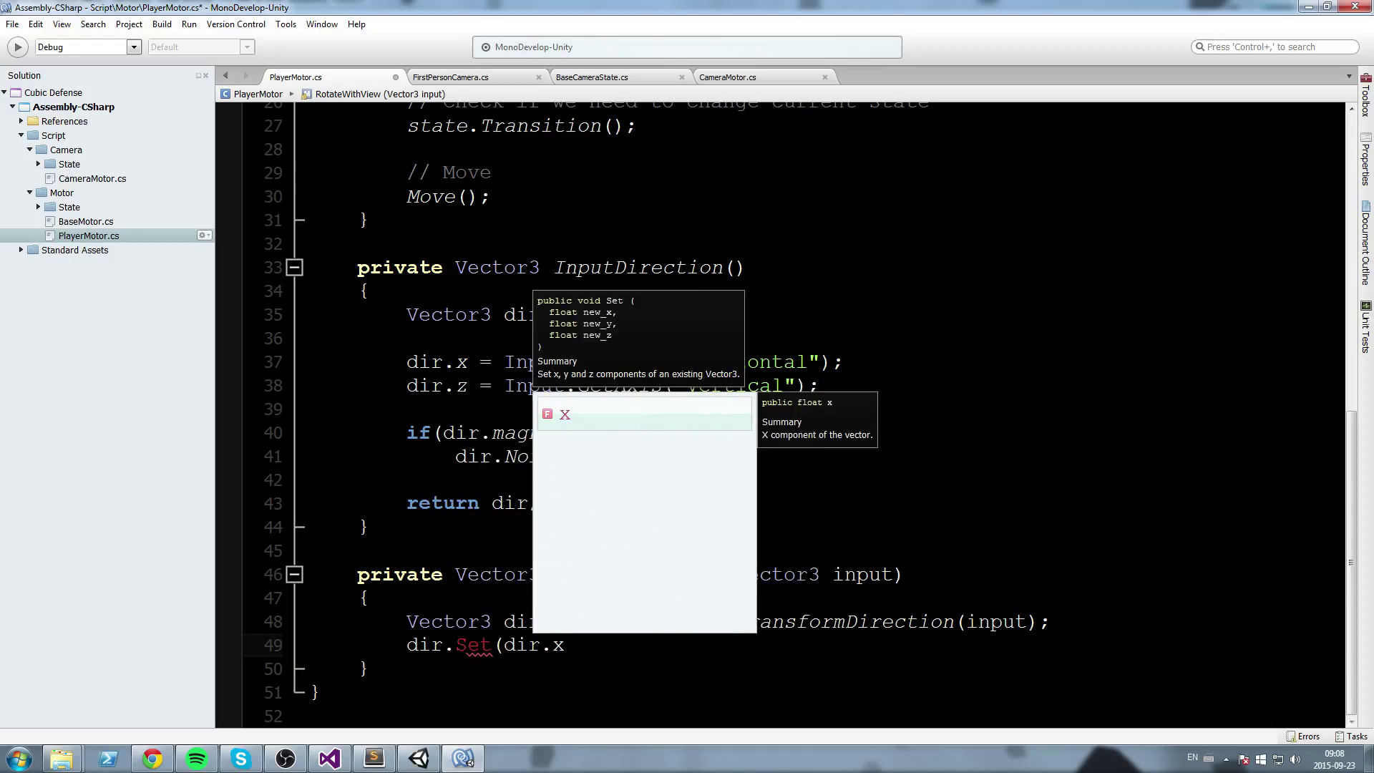
type(",")
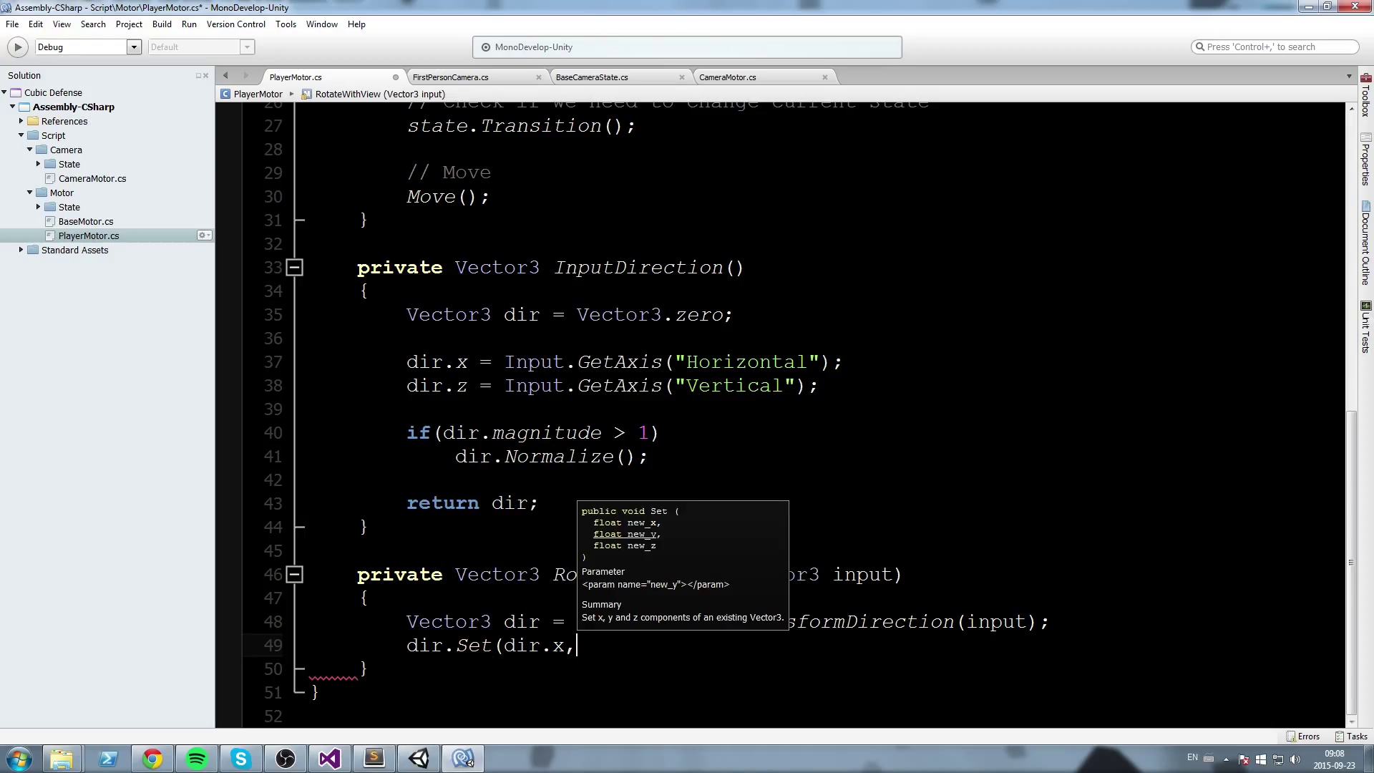
type("0,")
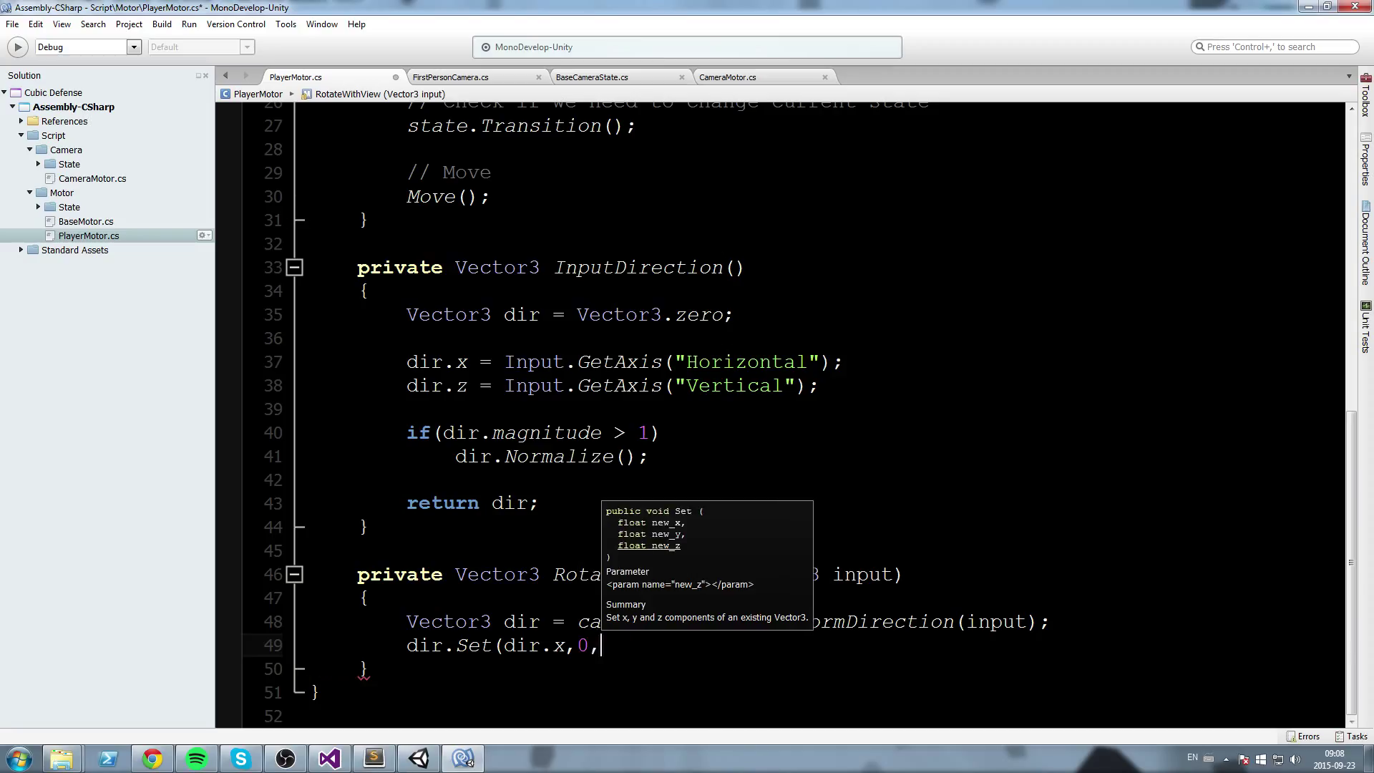
type("dir.z);")
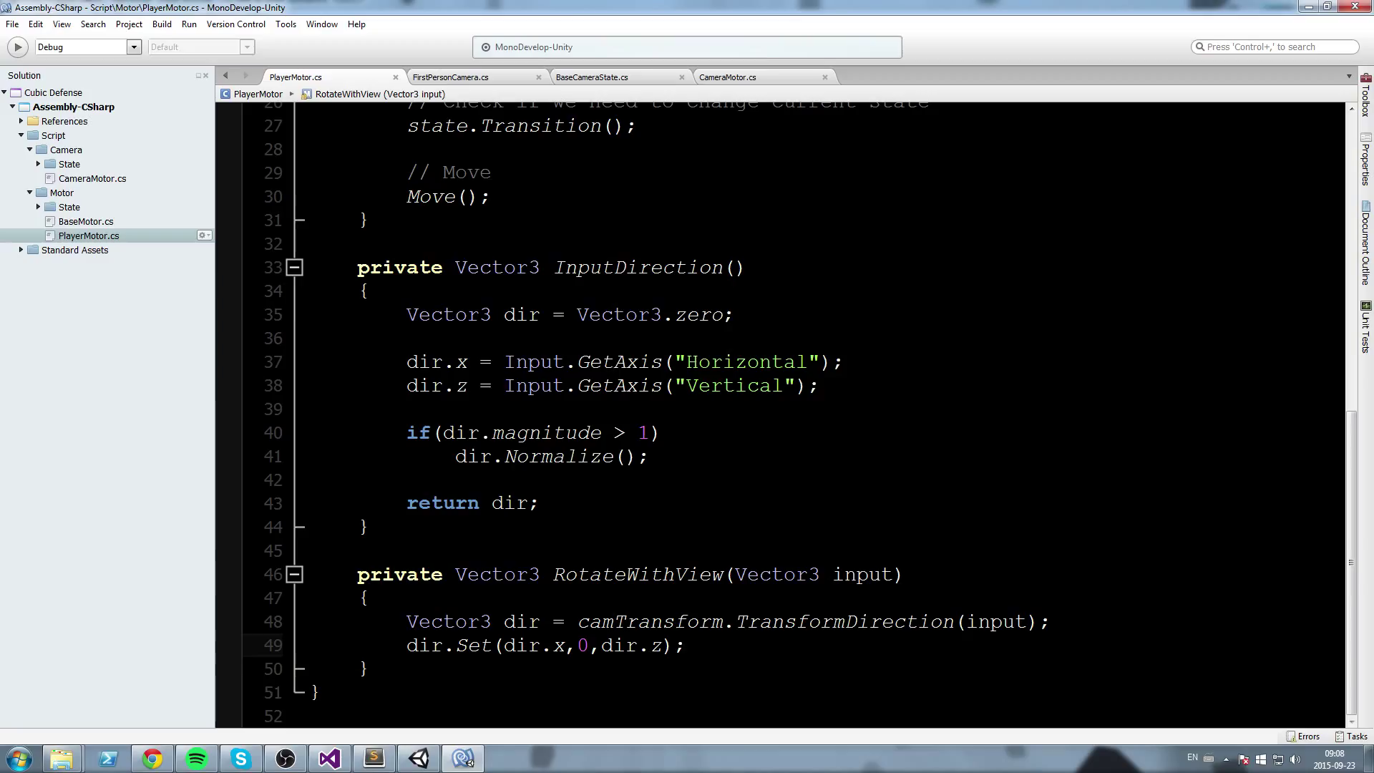
Return 'dir.normalized * input.magnitude;' and move back up to UpdateMotor
triple_click(545, 646)
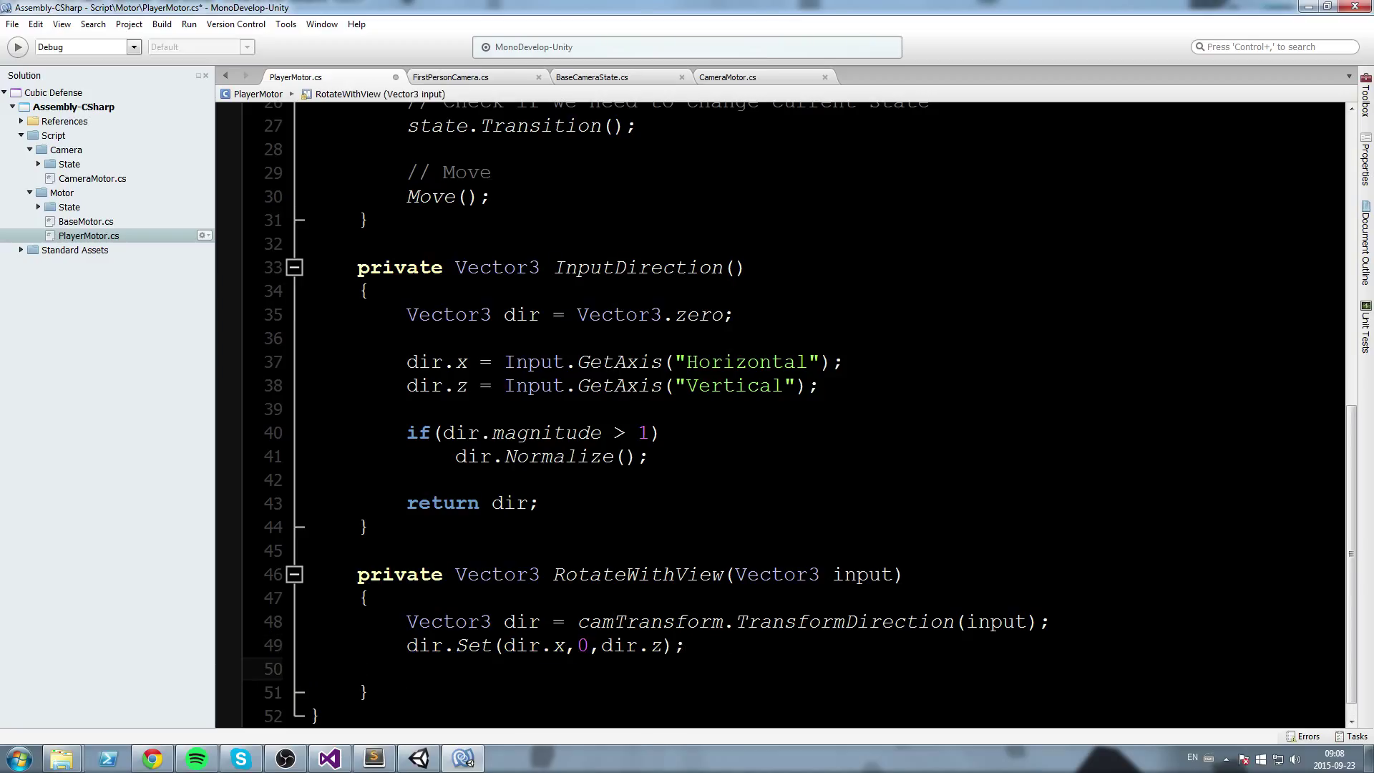
type("return dir.")
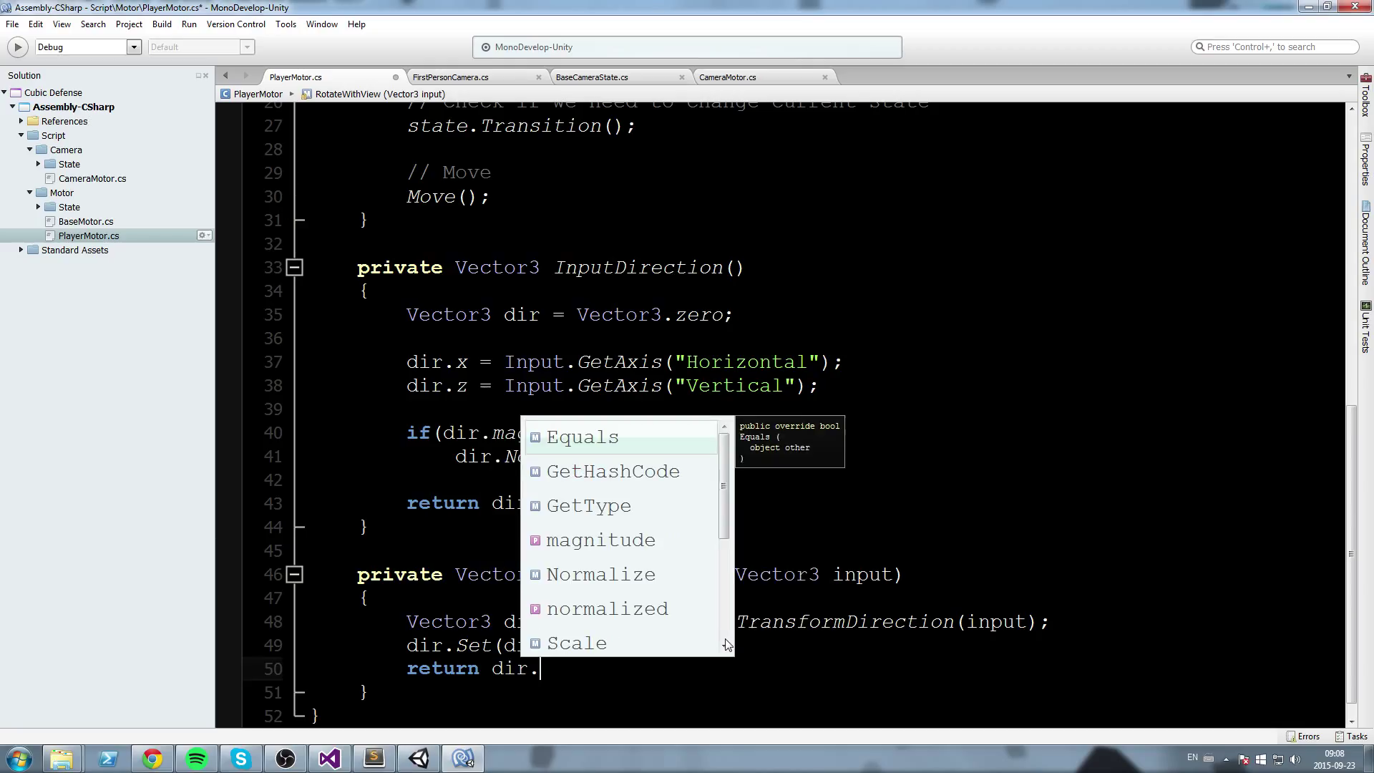
type("normalized")
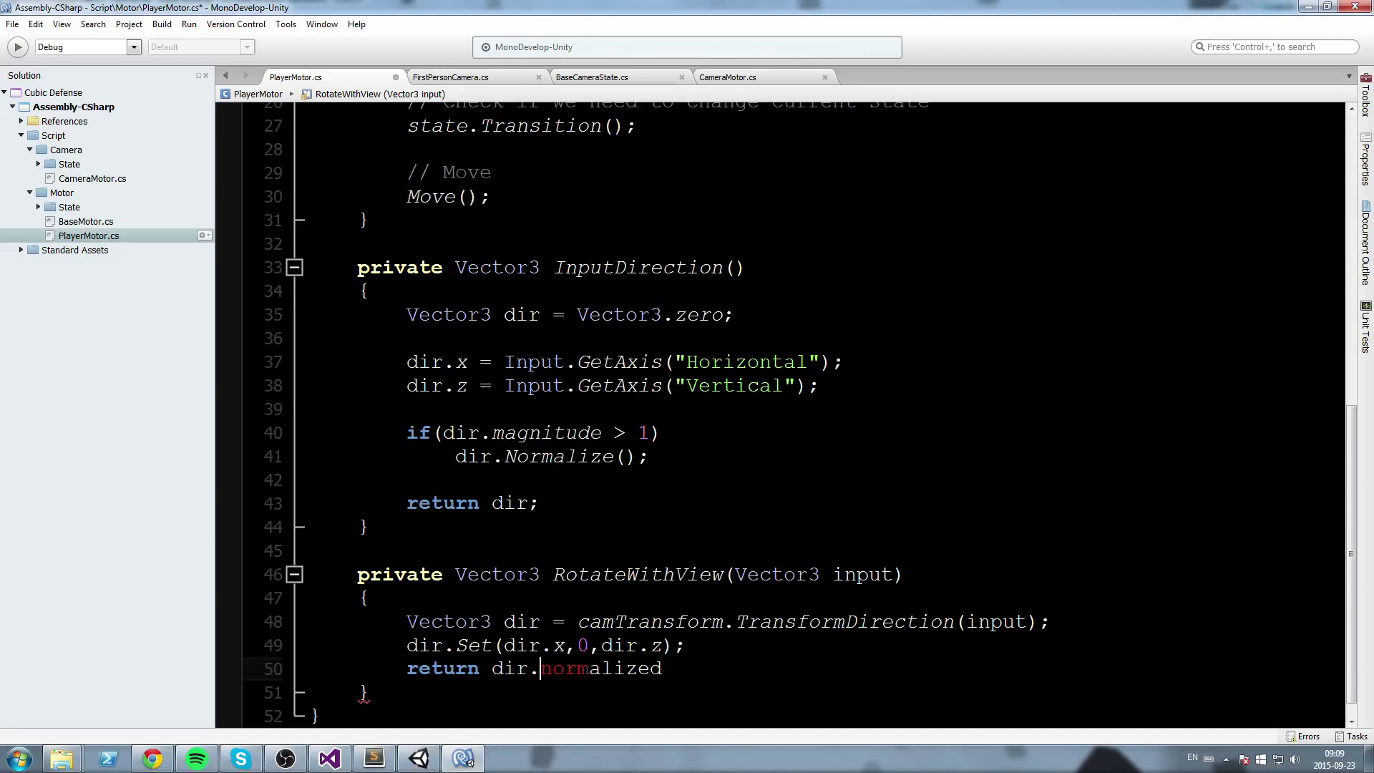
type("*")
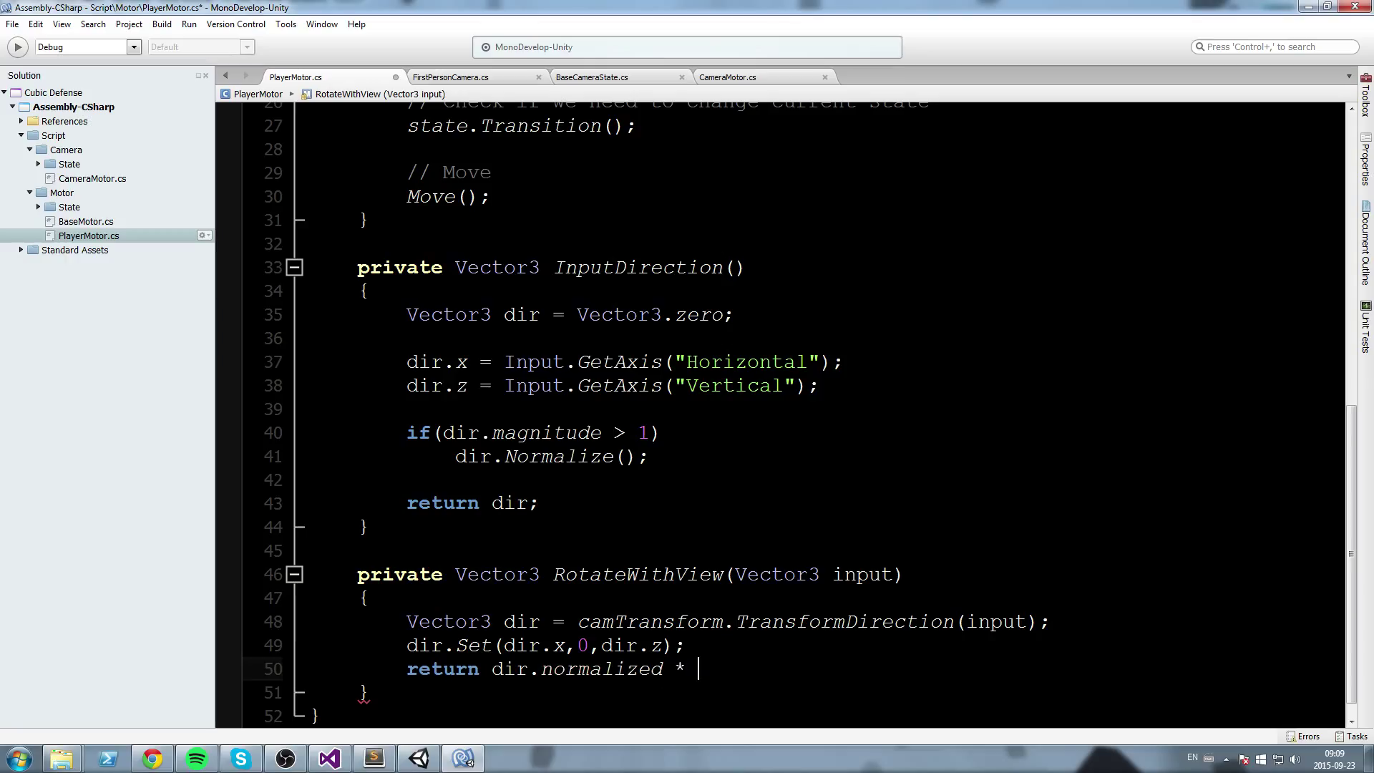
type("input.magnitude;")
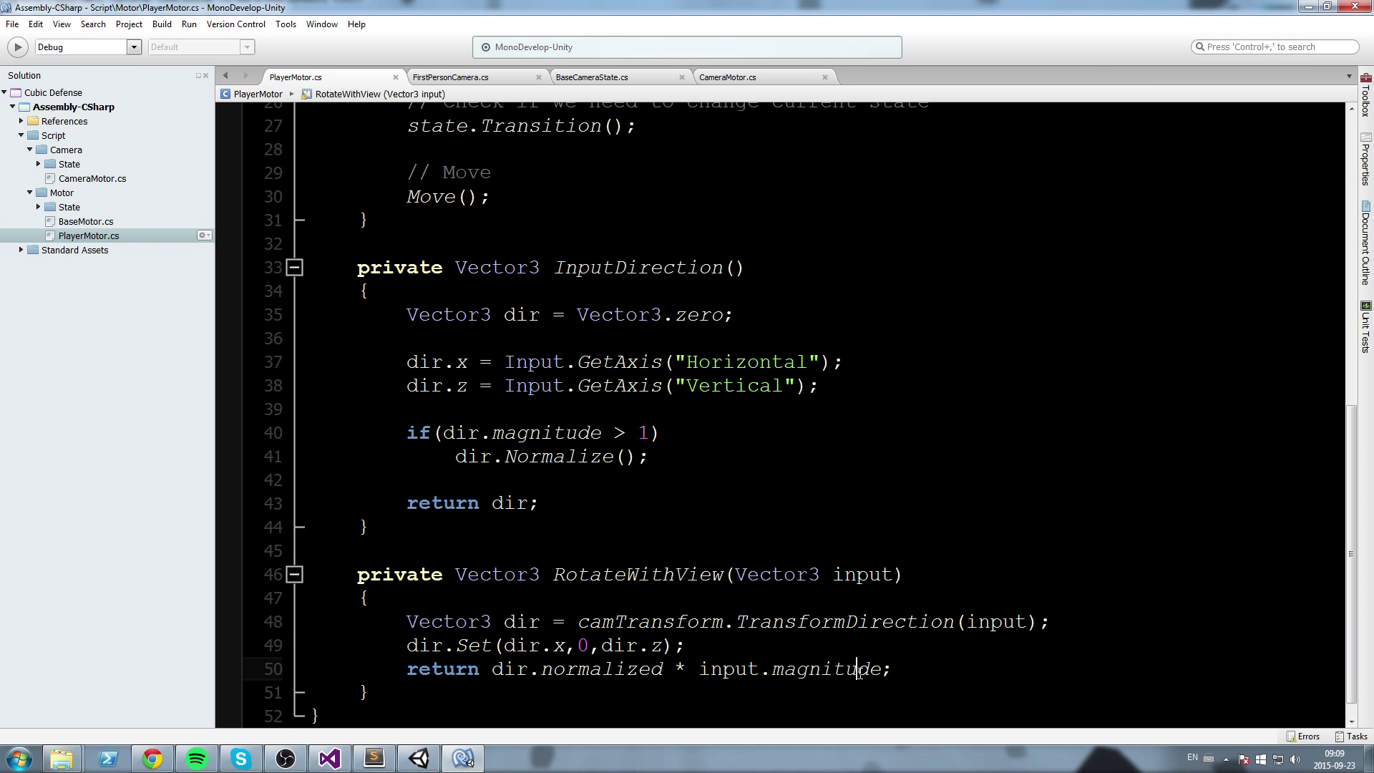
double_click(637, 574)
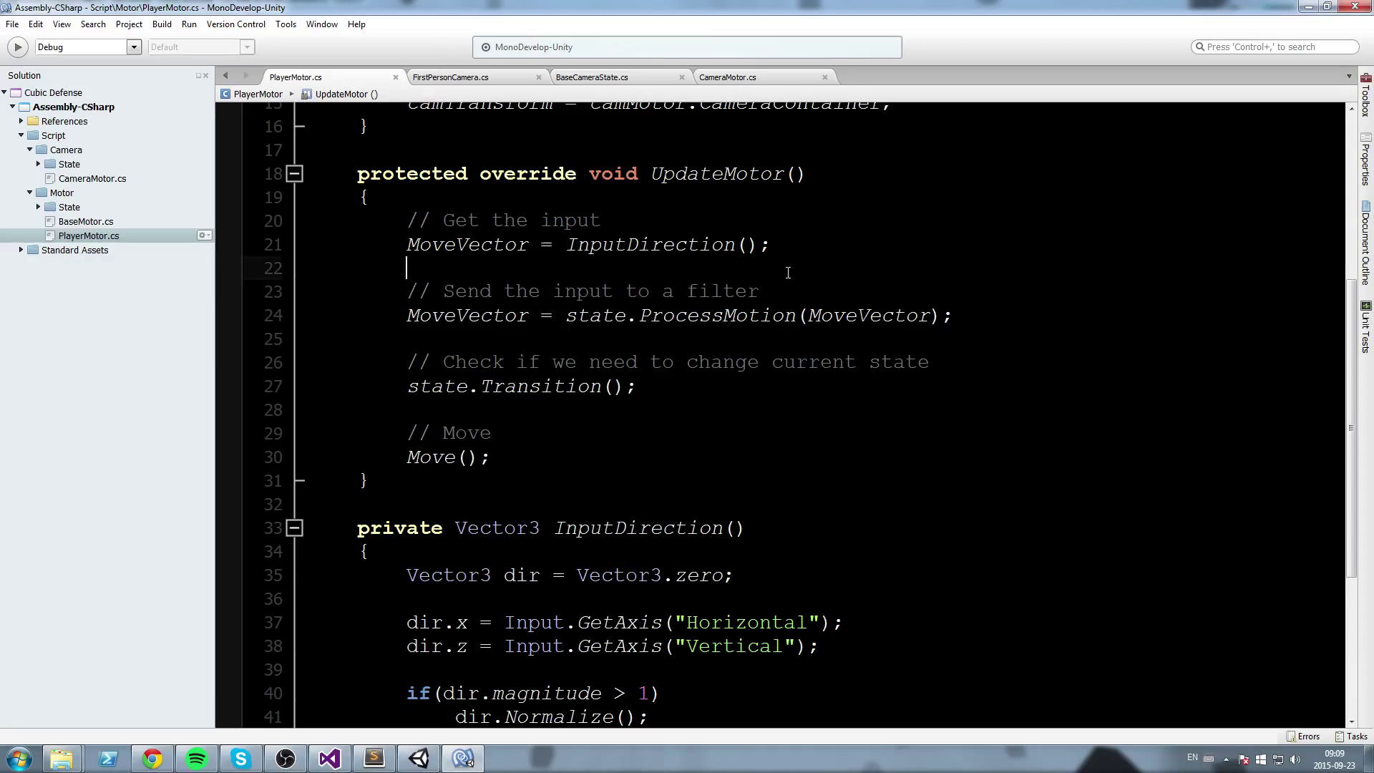
Add the comment '// Rotate our MoveVector with Camera's forward' in UpdateMotor
key("Return")
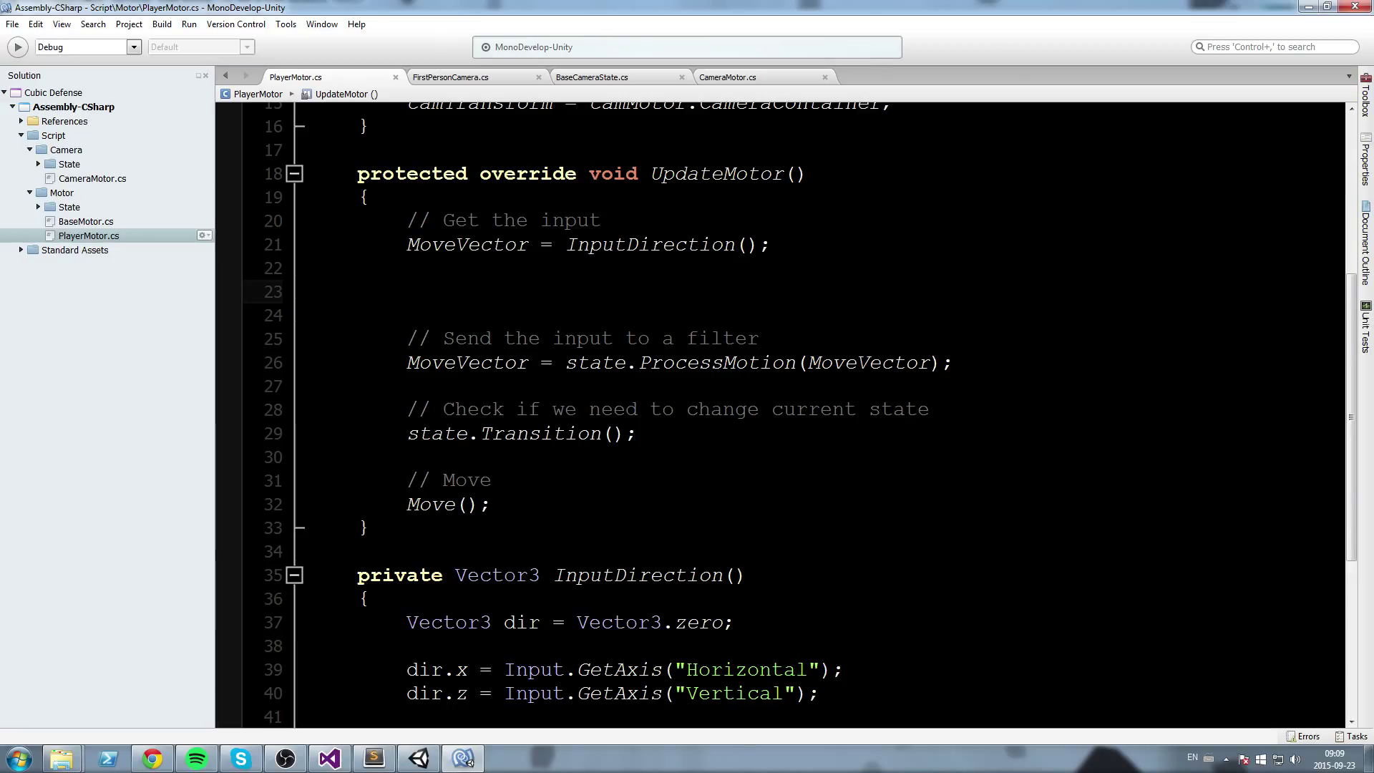
type("// Ro")
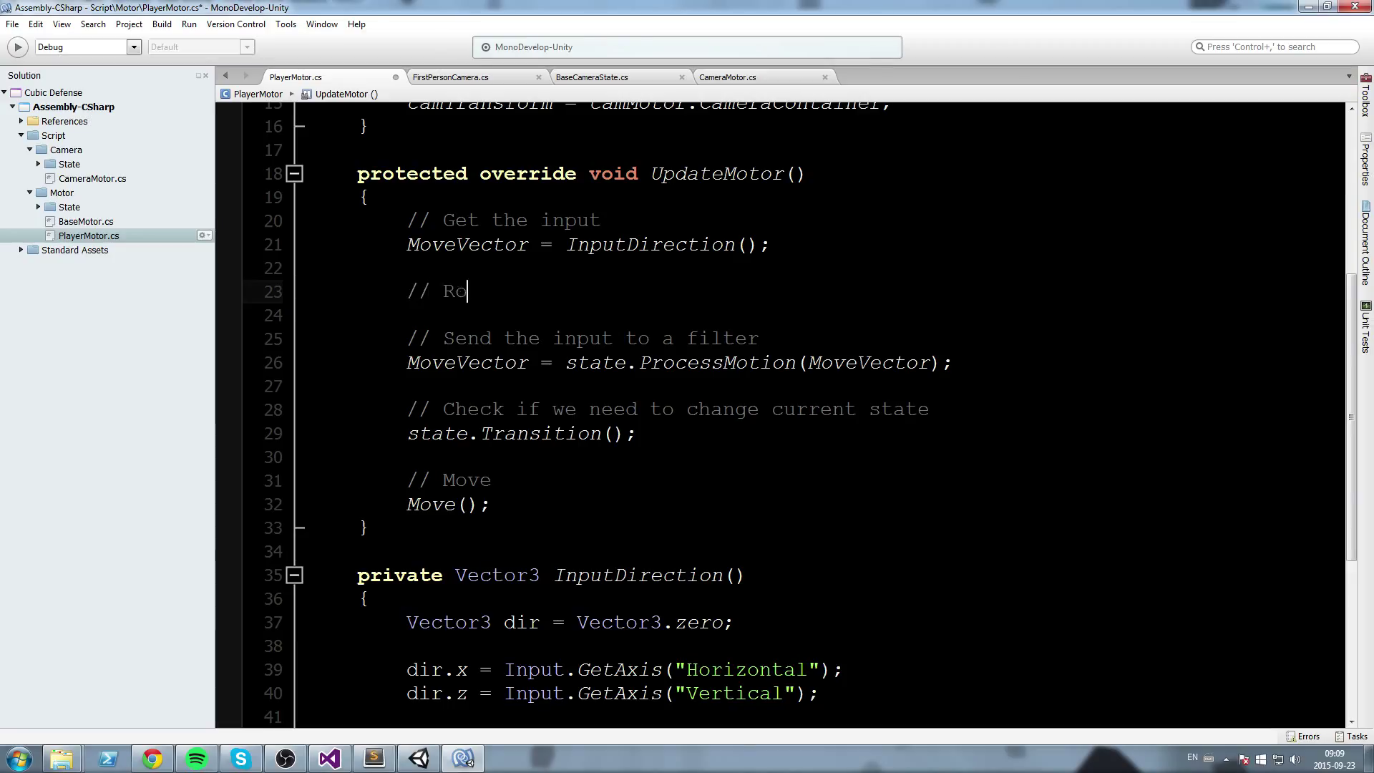
type("tate our Move")
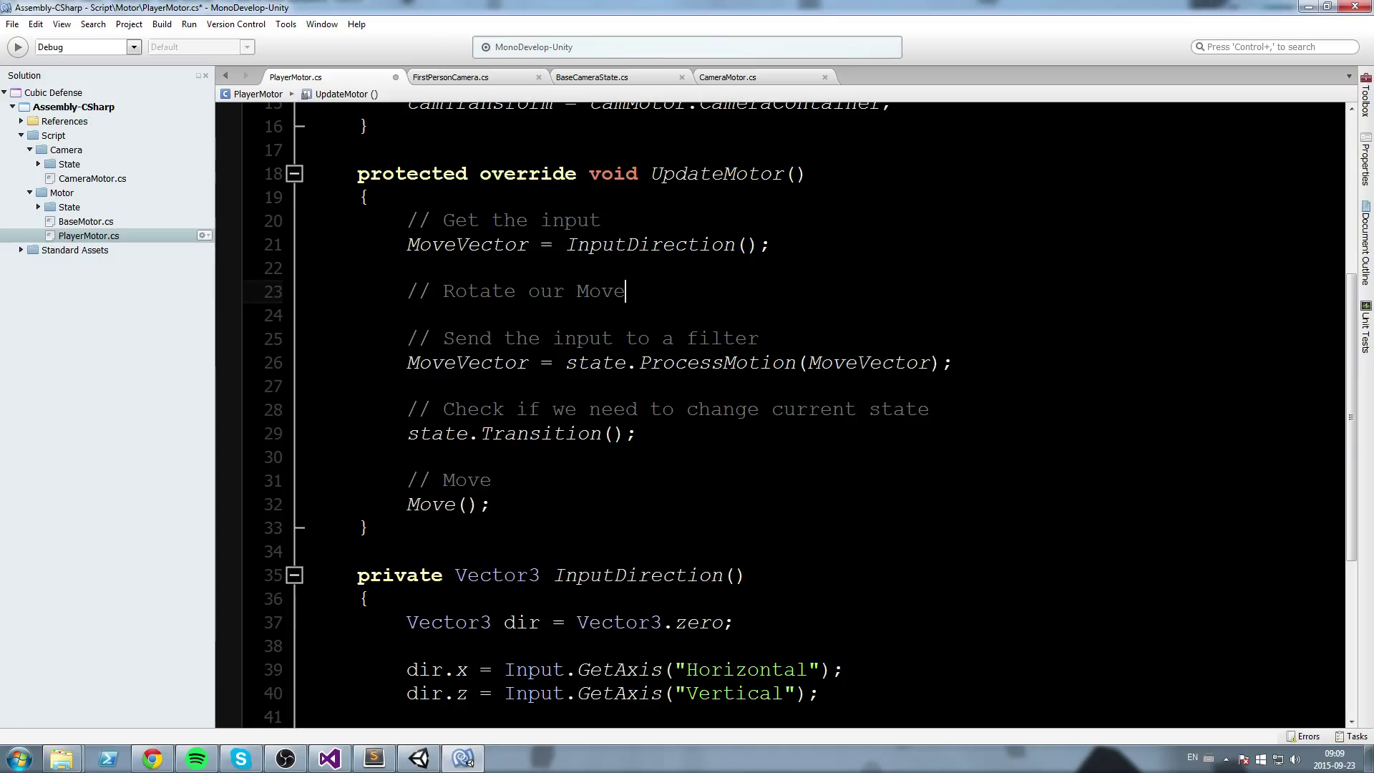
type("Vector with C")
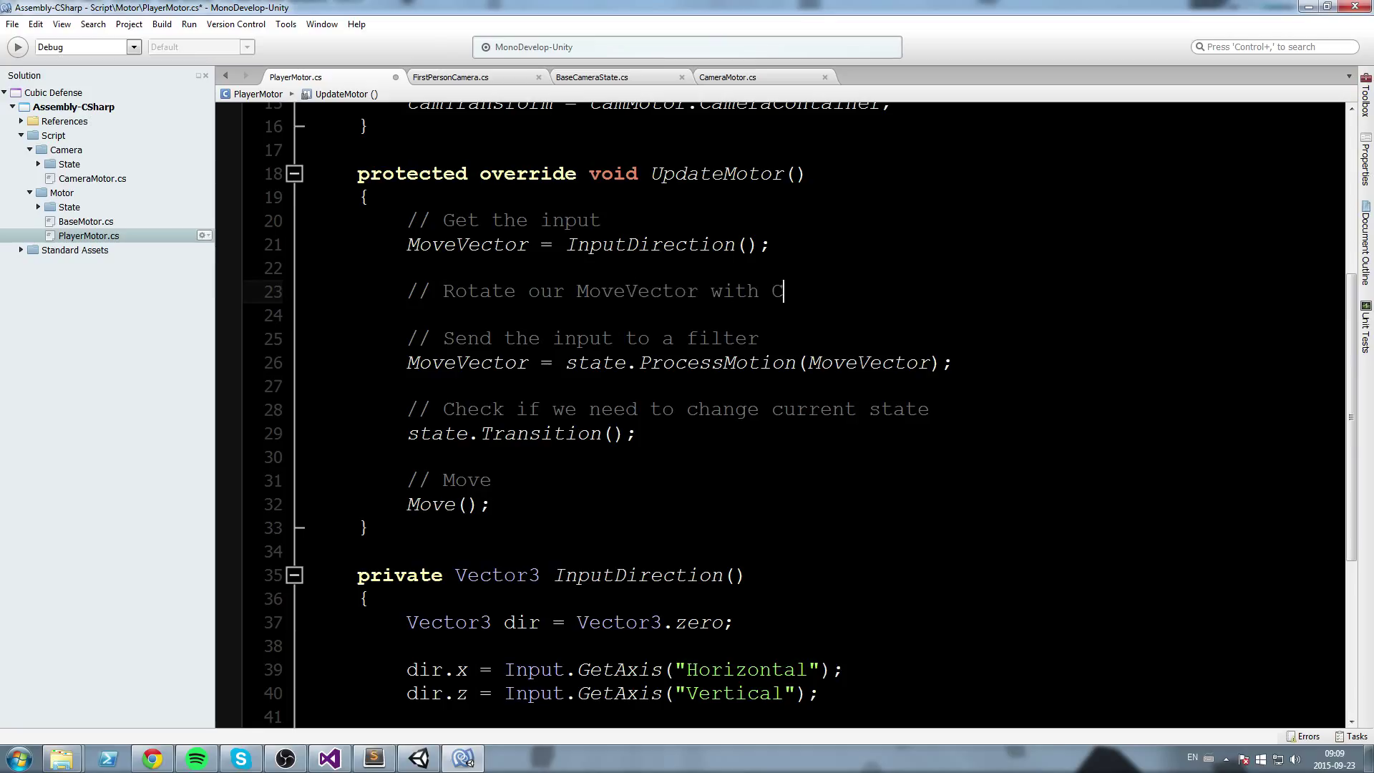
type("amera")
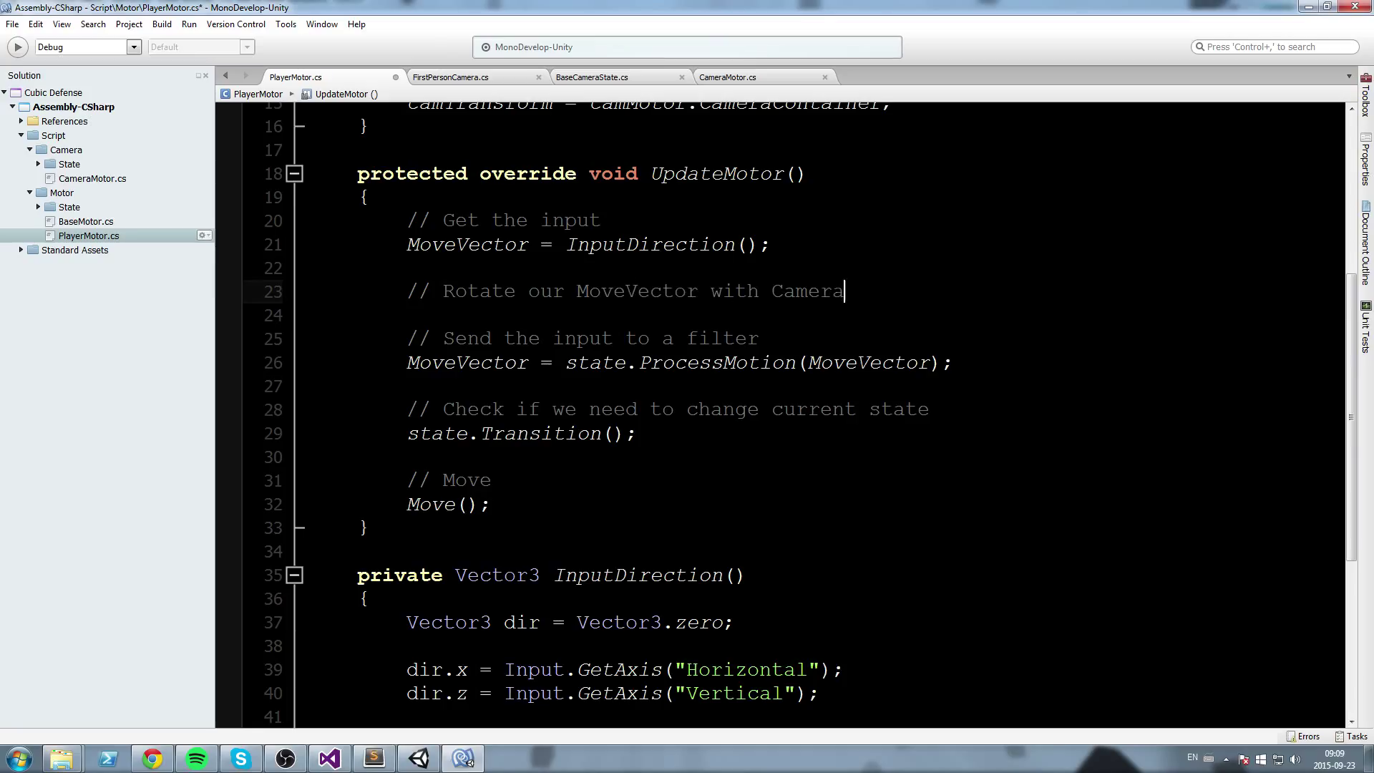
type("'s forward")
type("MoveVector")
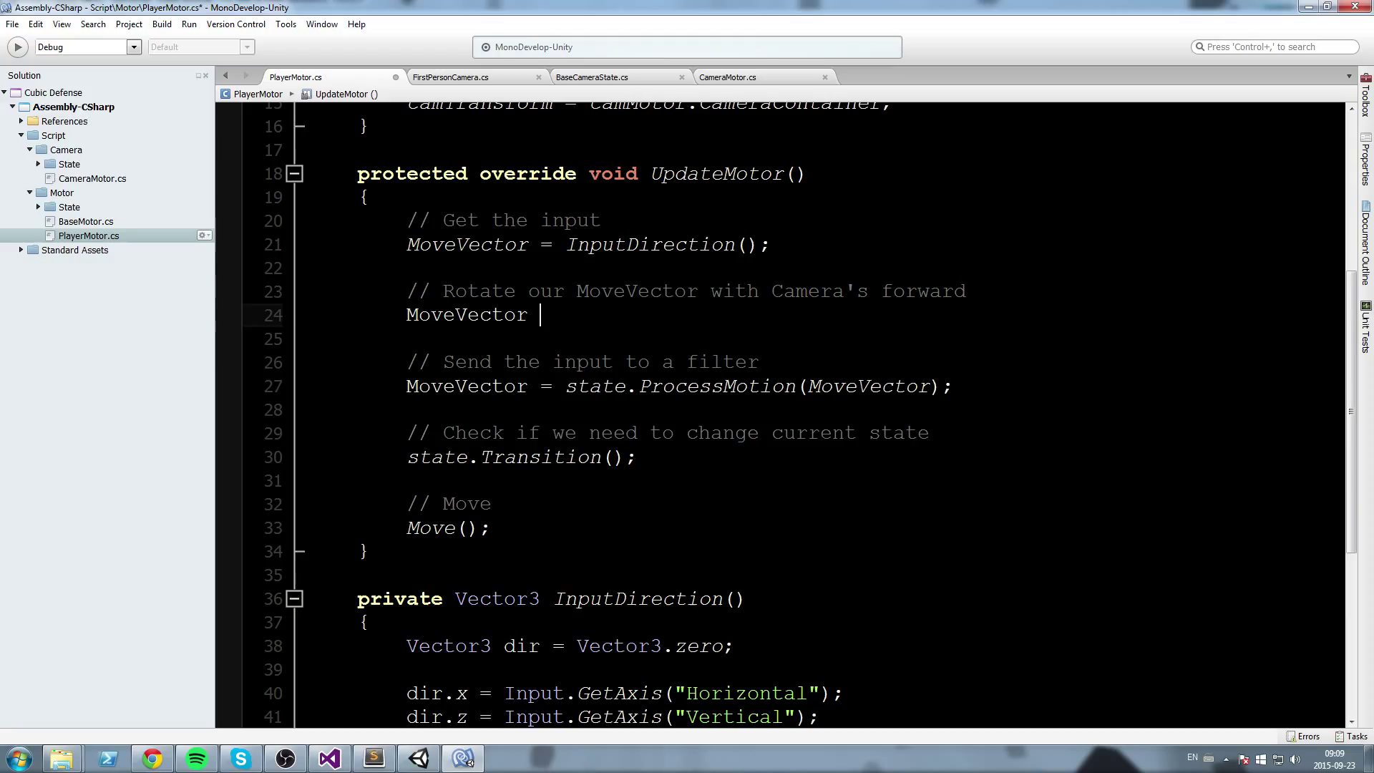
Write 'MoveVector = RotateWithView(MoveVector);' under the comment
type("= RotateWithView(")
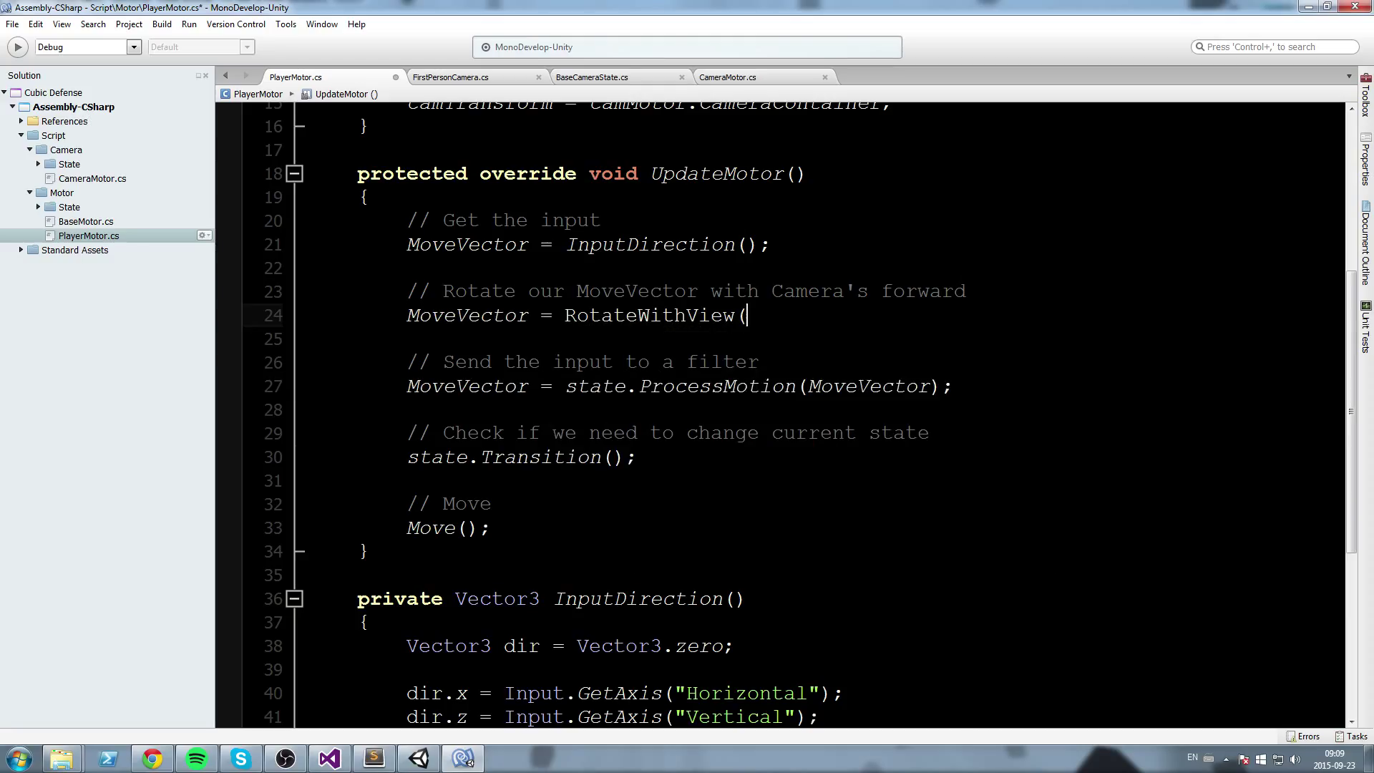
type("MoveVector);")
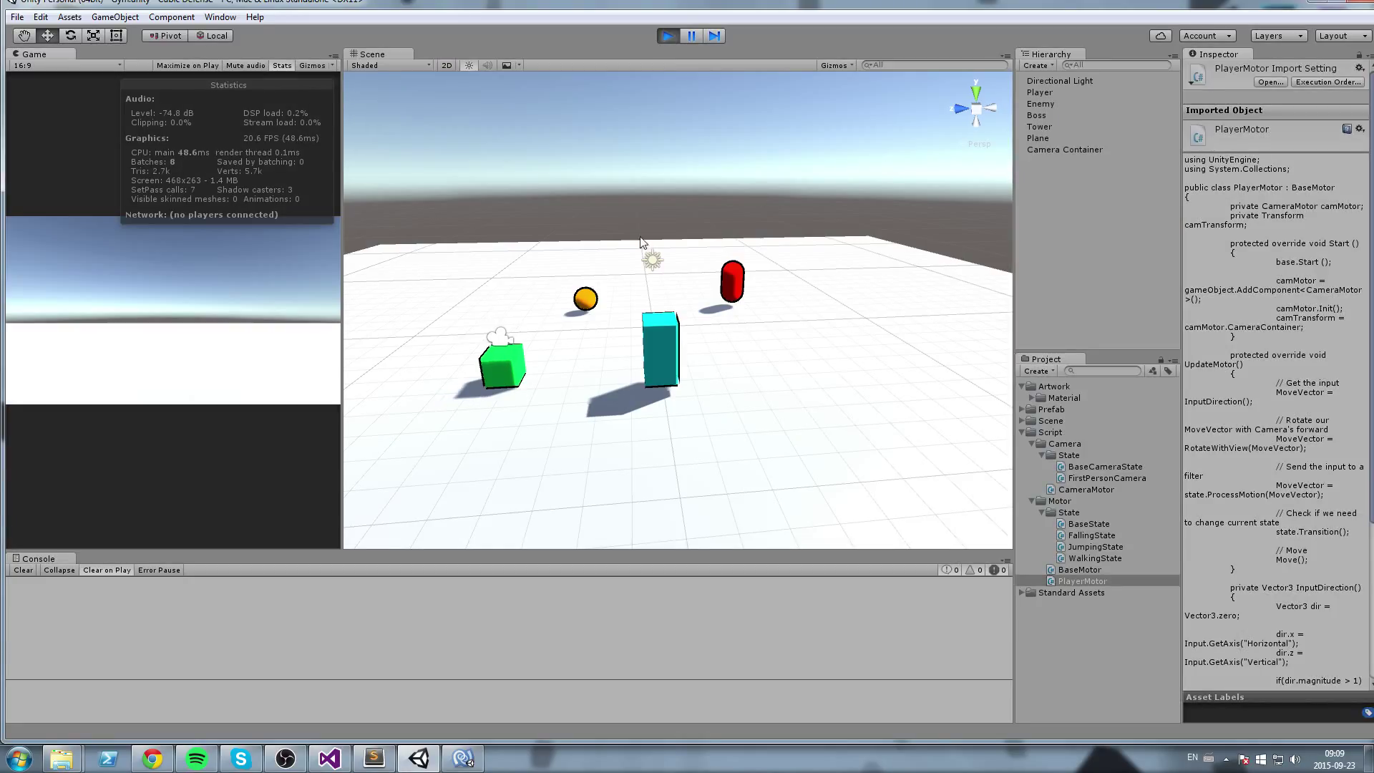
Select Camera Container in the Hierarchy to inspect it during play mode
left_click(1065, 151)
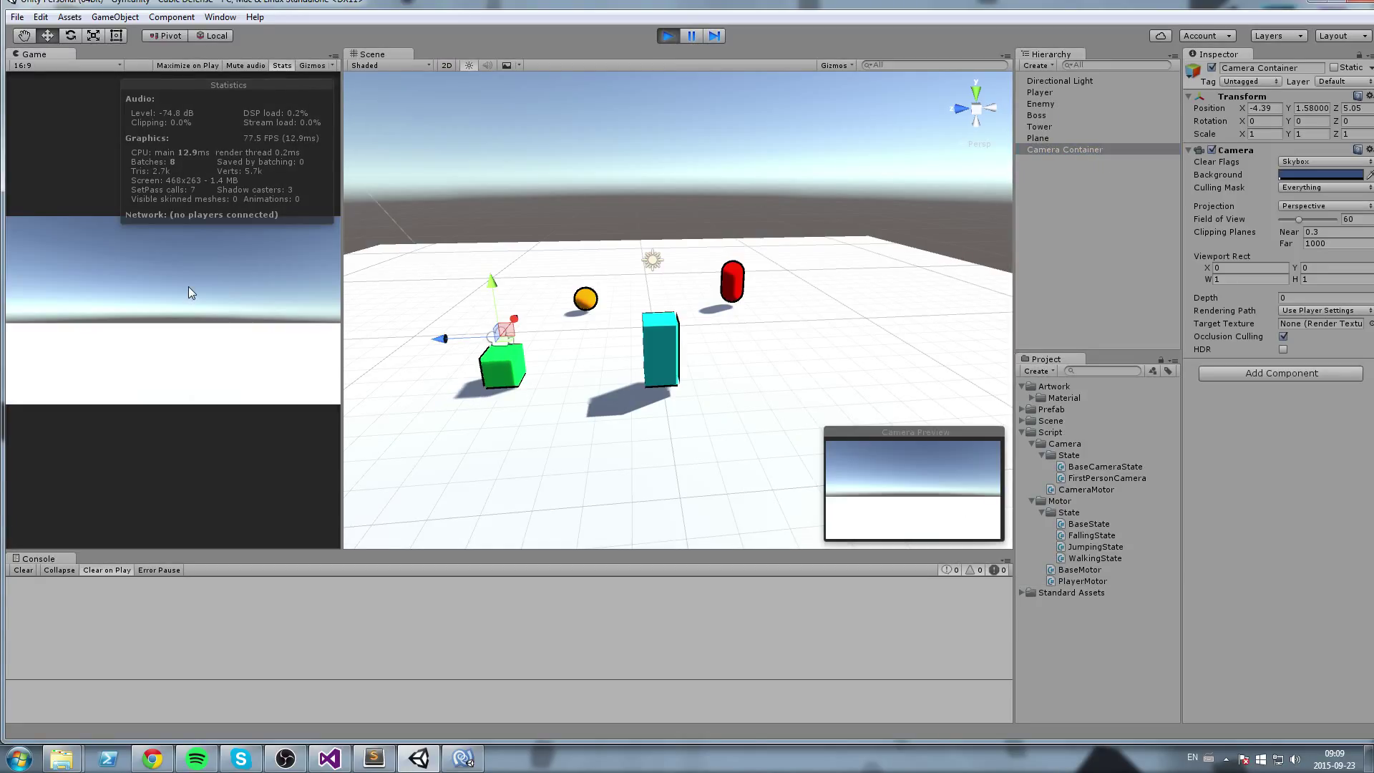